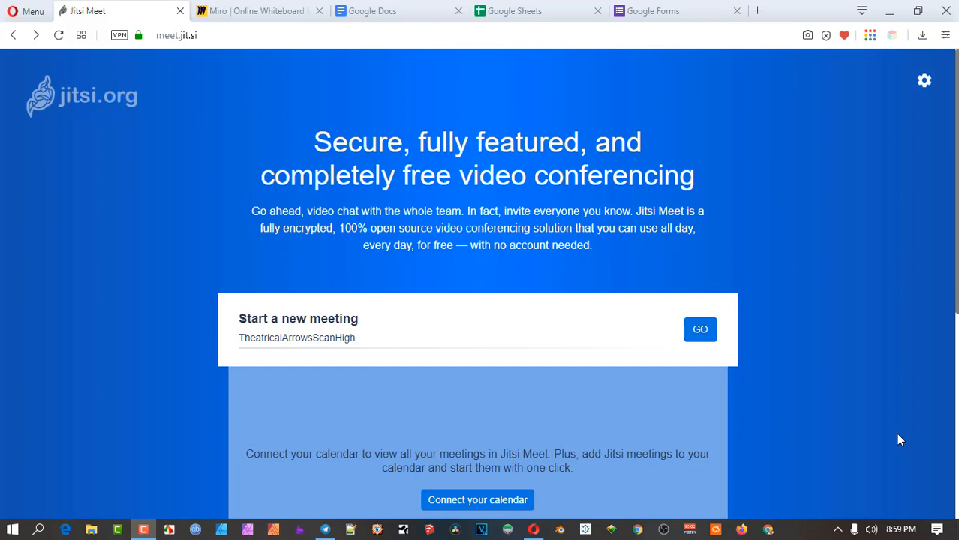
Step: Type scattered text including 'GoodbyesAttemptAbsently', then bring the Miro All boards dashboard into view
{"action": "type", "text": "lr"}
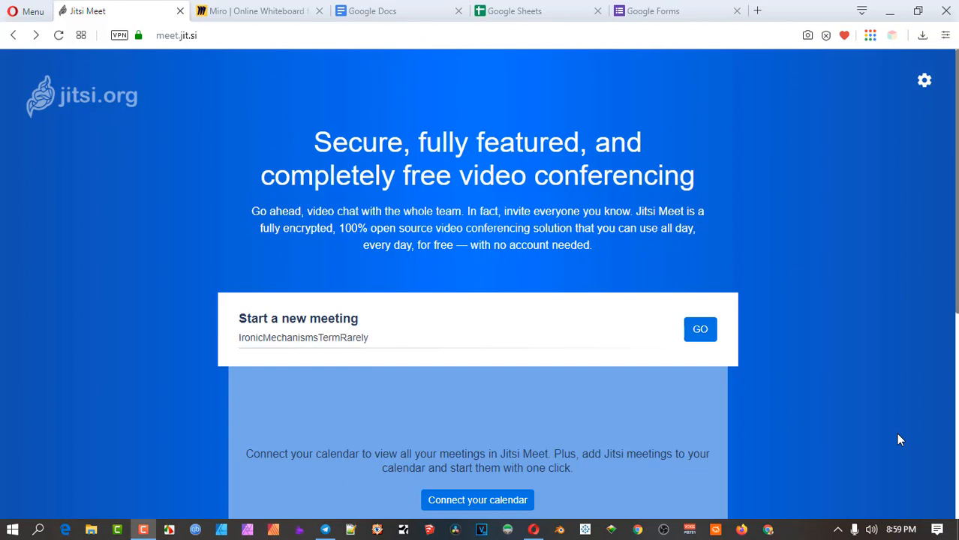
{"action": "type", "text": "Fo"}
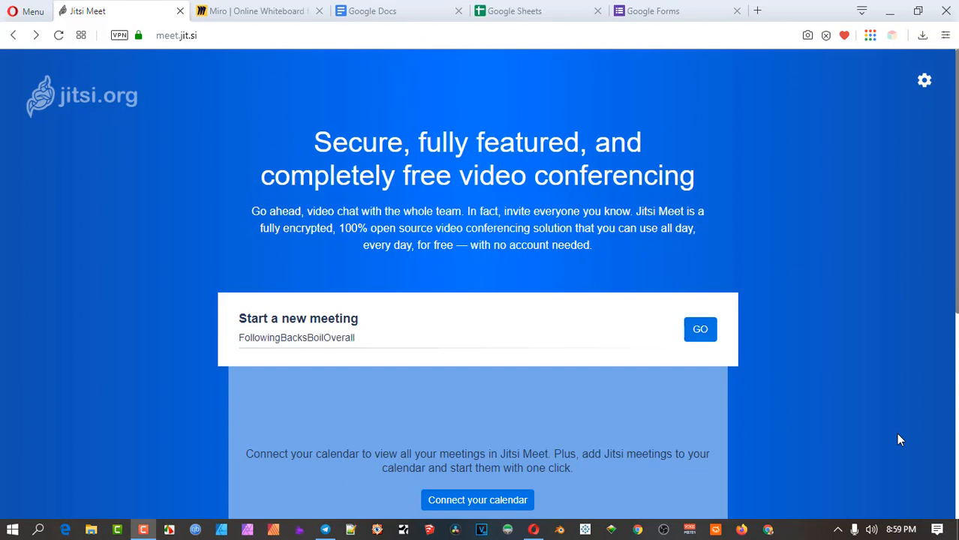
{"action": "mouse_move", "coordinate": [84, 147]}
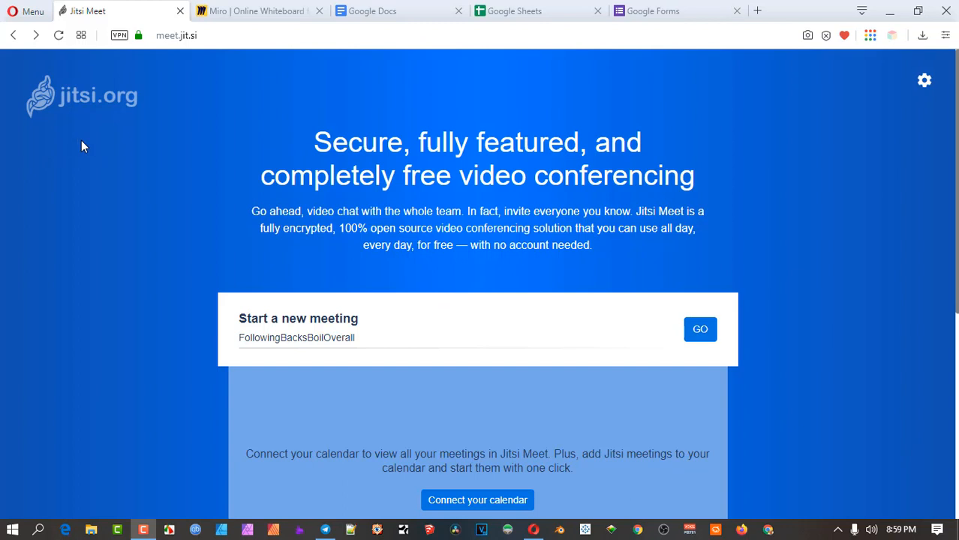
{"action": "type", "text": "Li"}
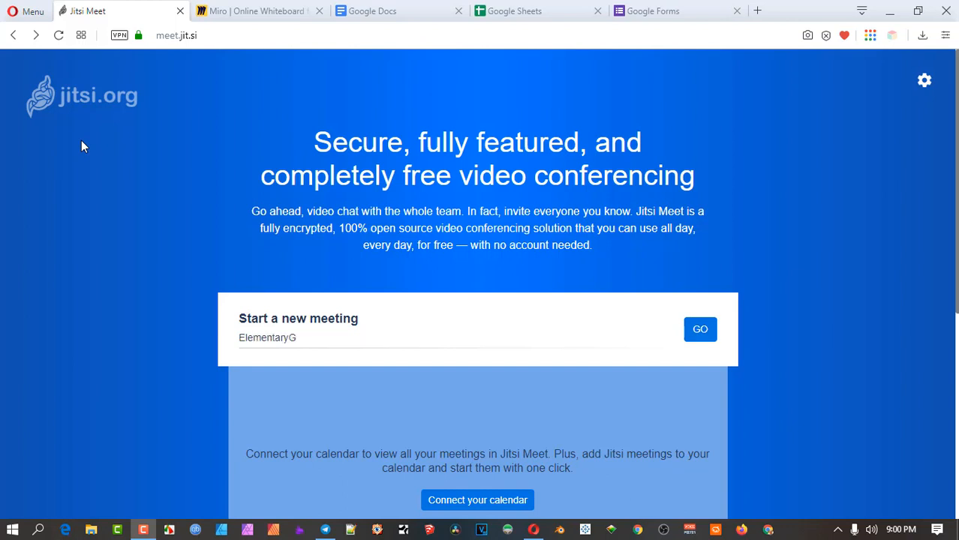
{"action": "type", "text": "GoodbyesAttemptAbsently"}
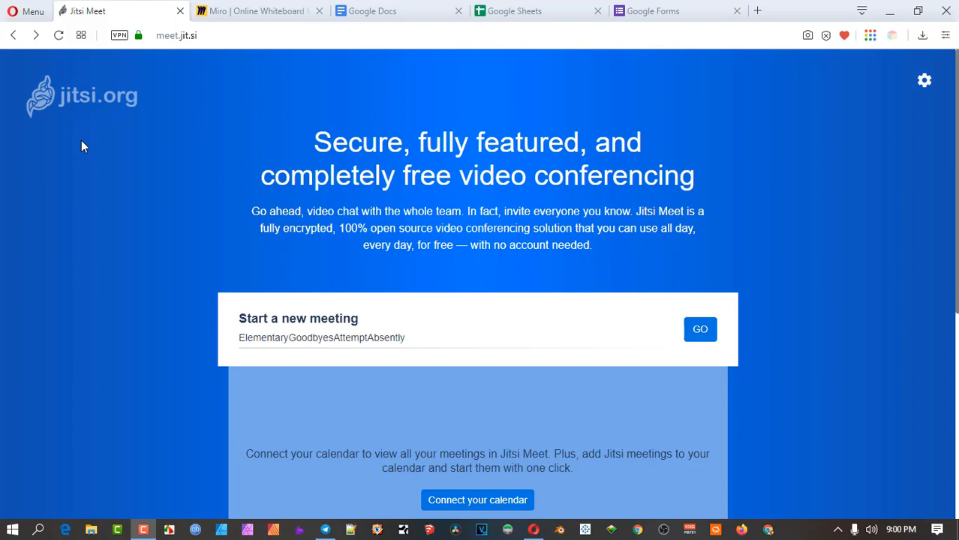
{"action": "mouse_move", "coordinate": [180, 102]}
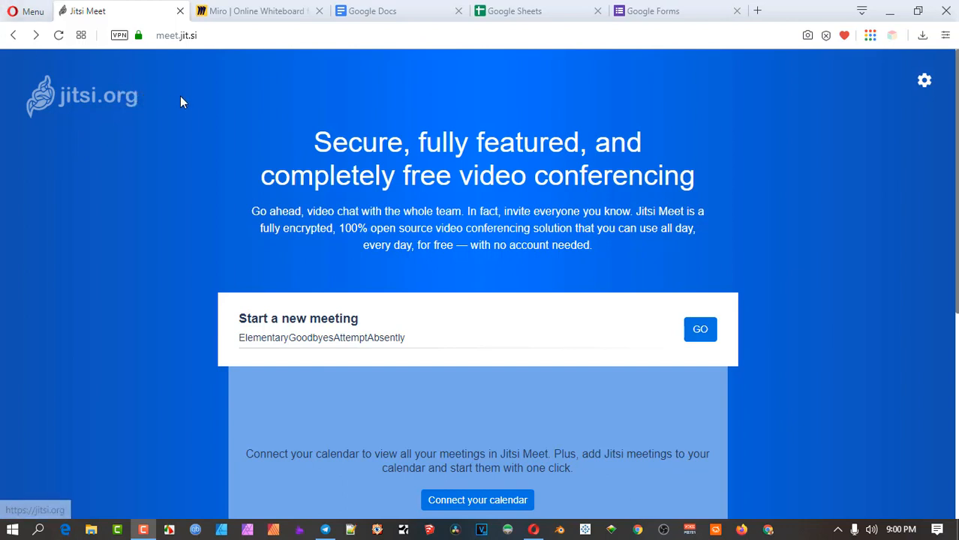
{"action": "mouse_move", "coordinate": [272, 122]}
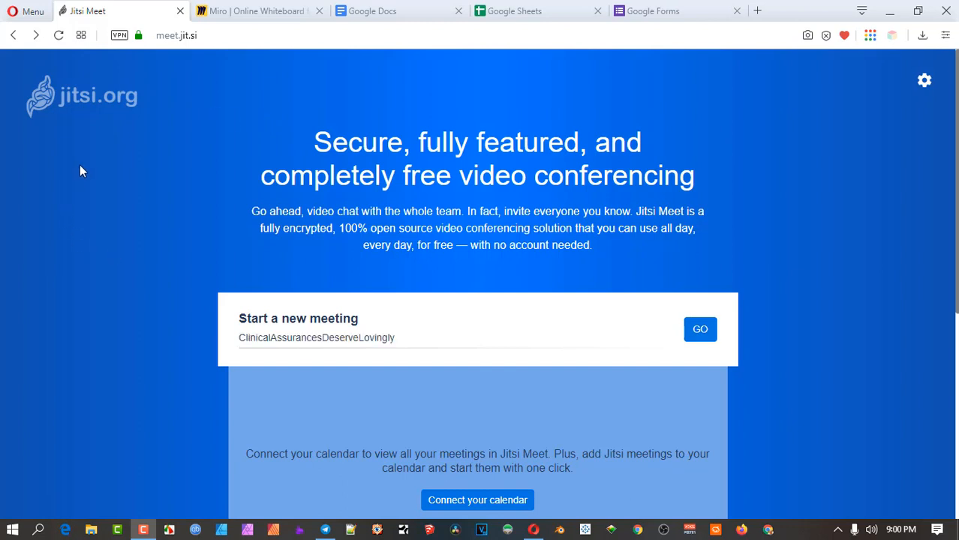
{"action": "mouse_move", "coordinate": [192, 162]}
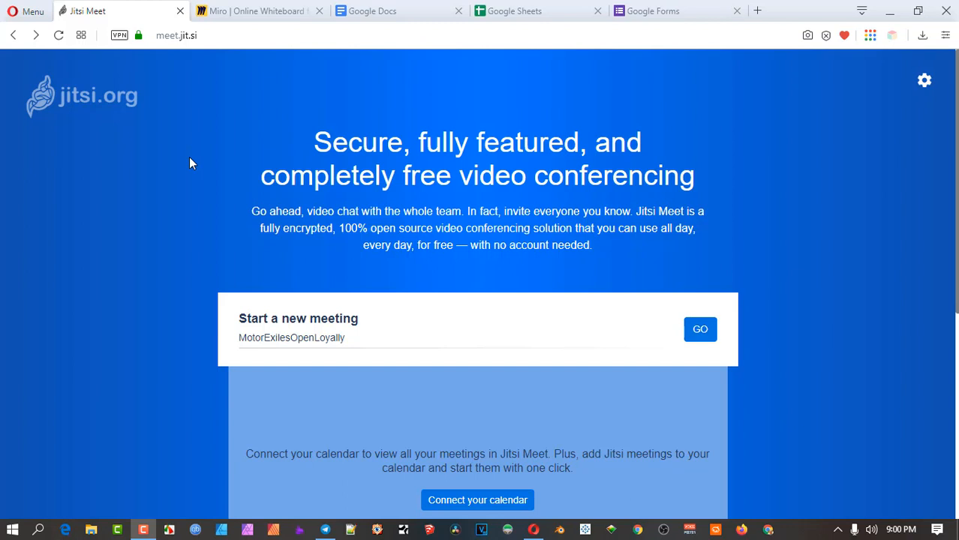
{"action": "left_click", "coordinate": [255, 10]}
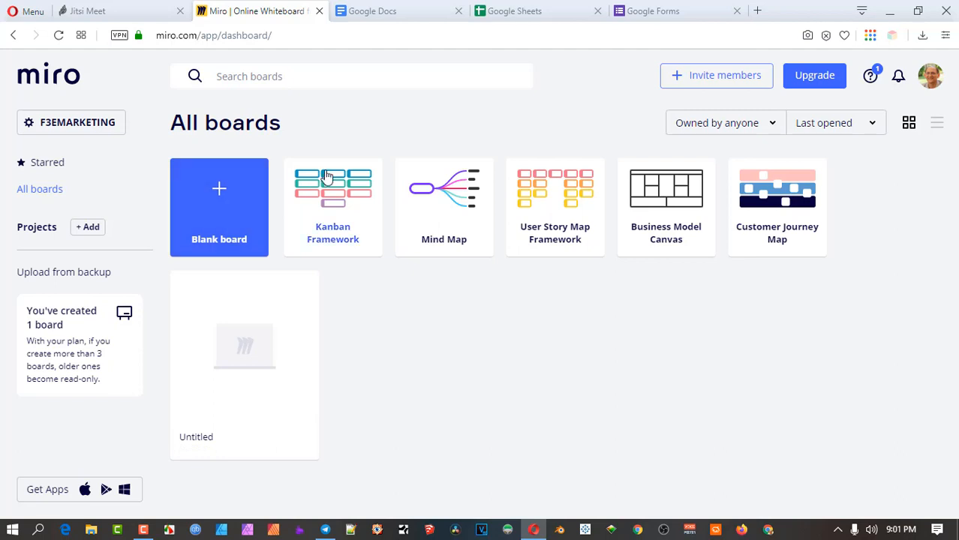
{"action": "mouse_move", "coordinate": [406, 132]}
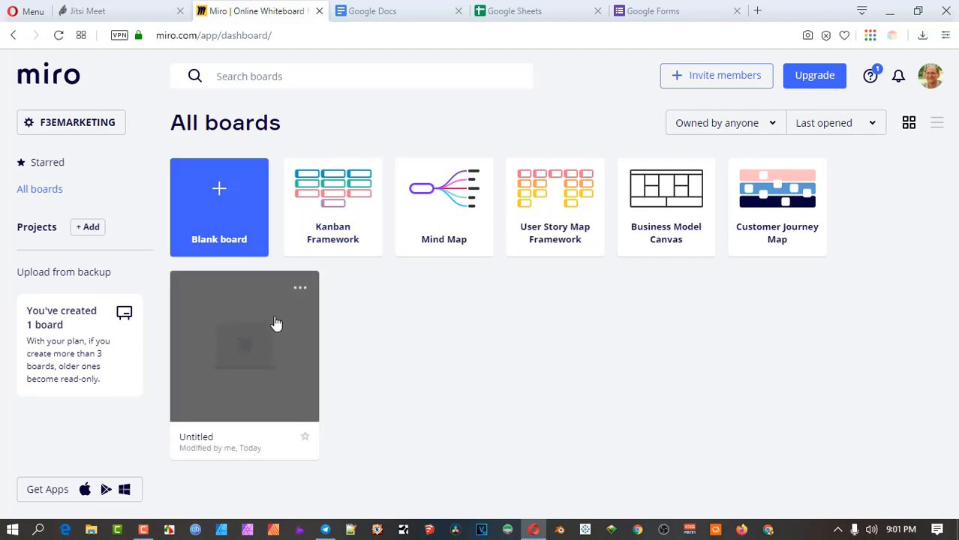
{"action": "mouse_move", "coordinate": [237, 330]}
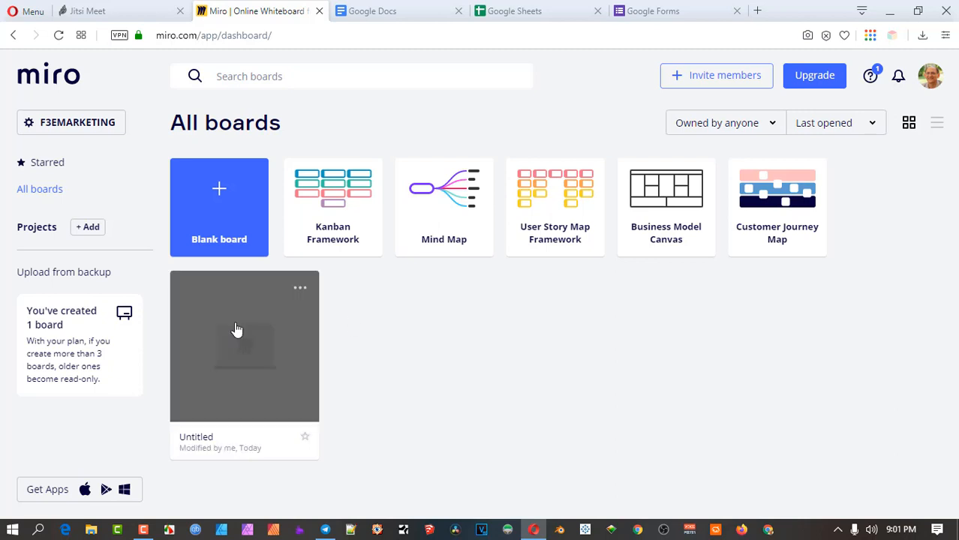
{"action": "mouse_move", "coordinate": [220, 336]}
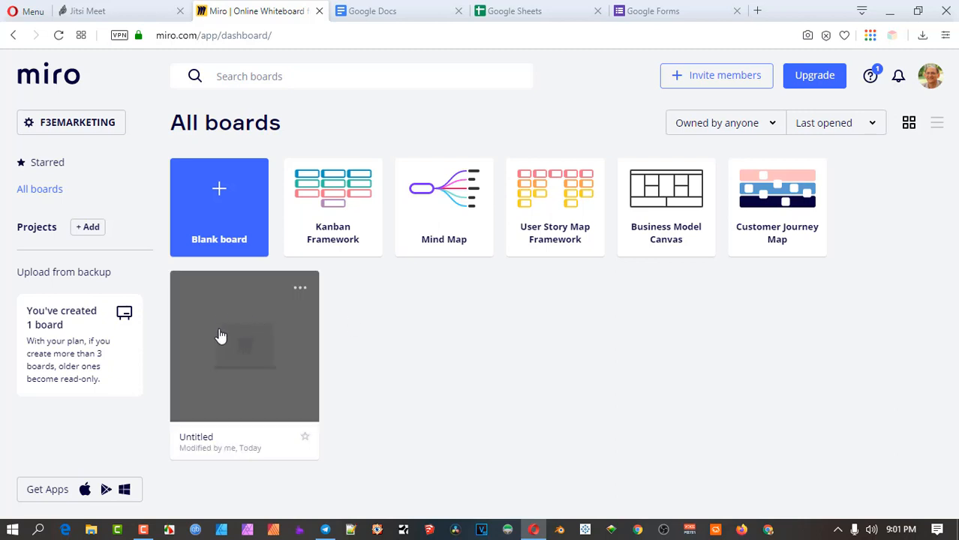
{"action": "mouse_move", "coordinate": [260, 313]}
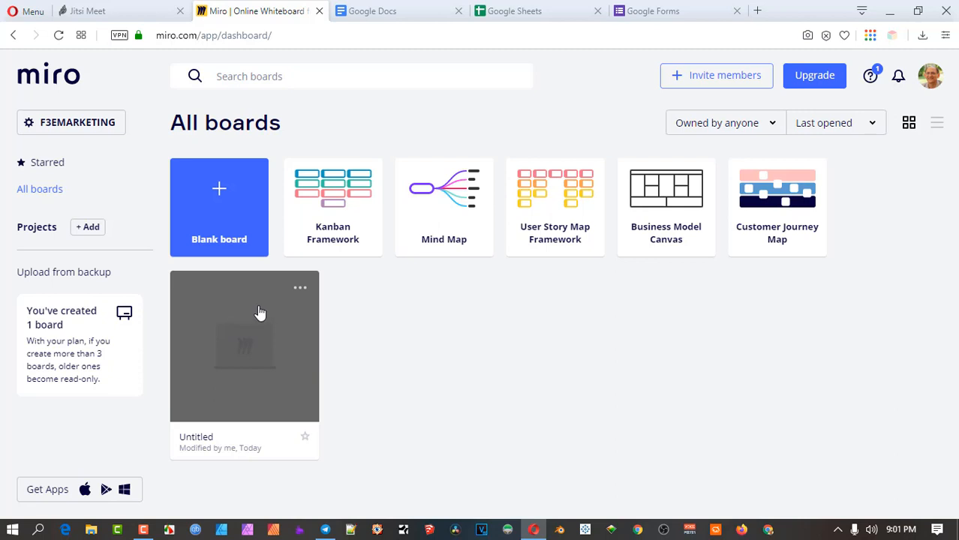
{"action": "mouse_move", "coordinate": [276, 312]}
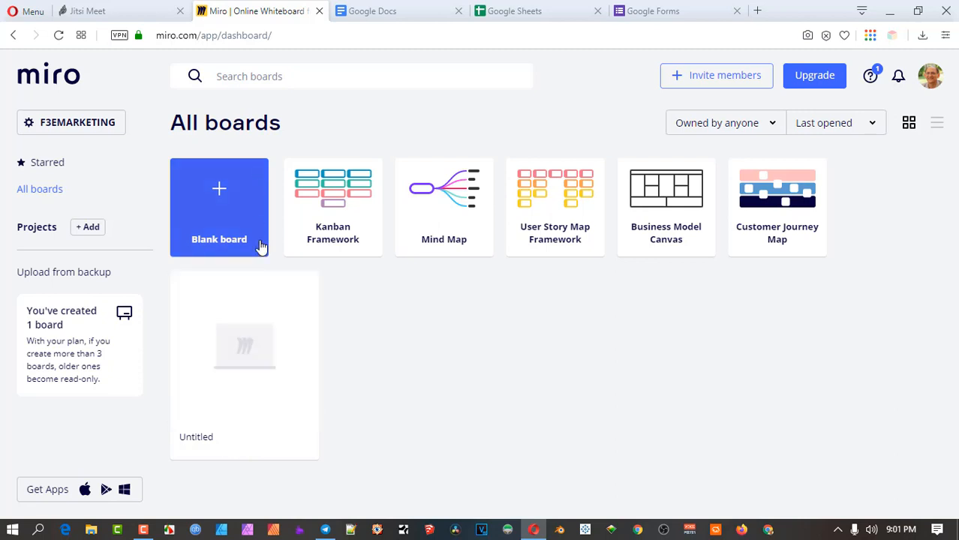
{"action": "mouse_move", "coordinate": [386, 336]}
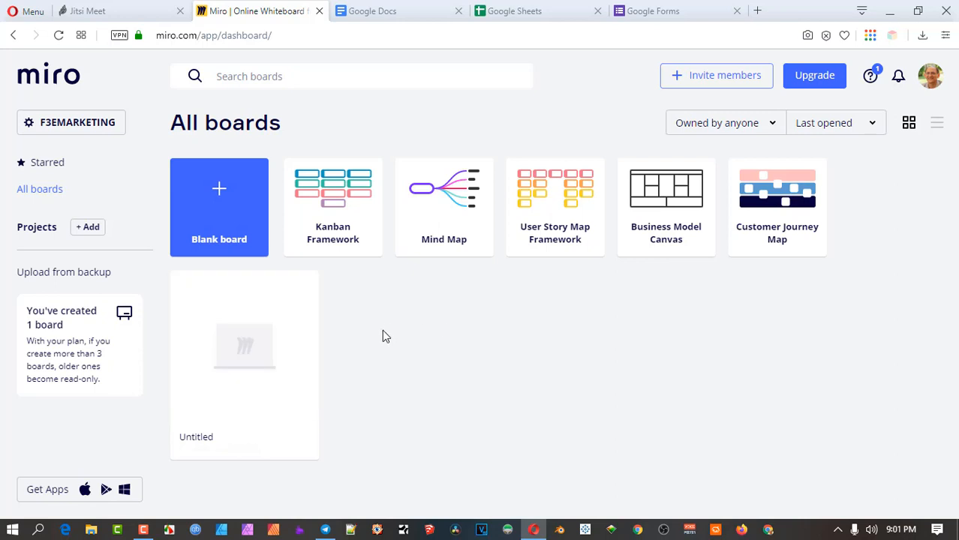
{"action": "mouse_move", "coordinate": [398, 11]}
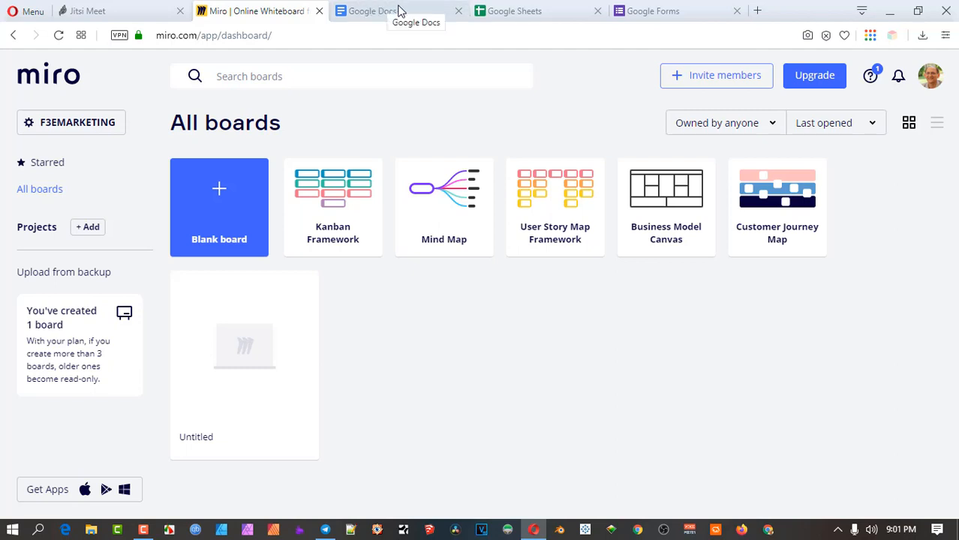
Step: Bring the Google Docs home page with templates and the recent untitled document into view
{"action": "left_click", "coordinate": [372, 11]}
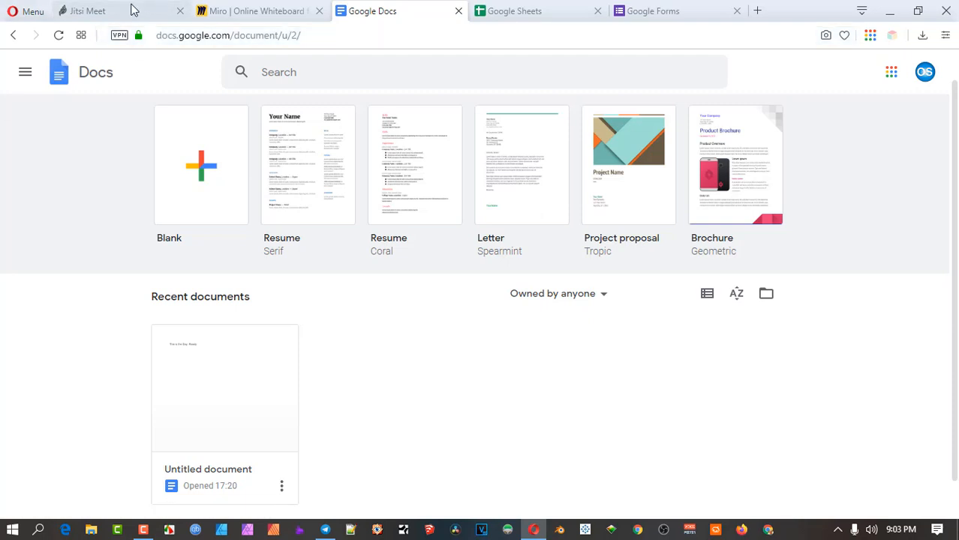
Step: Check the Miro dashboard briefly and land back on Jitsi Meet's start-a-new-meeting page
{"action": "left_click", "coordinate": [85, 11]}
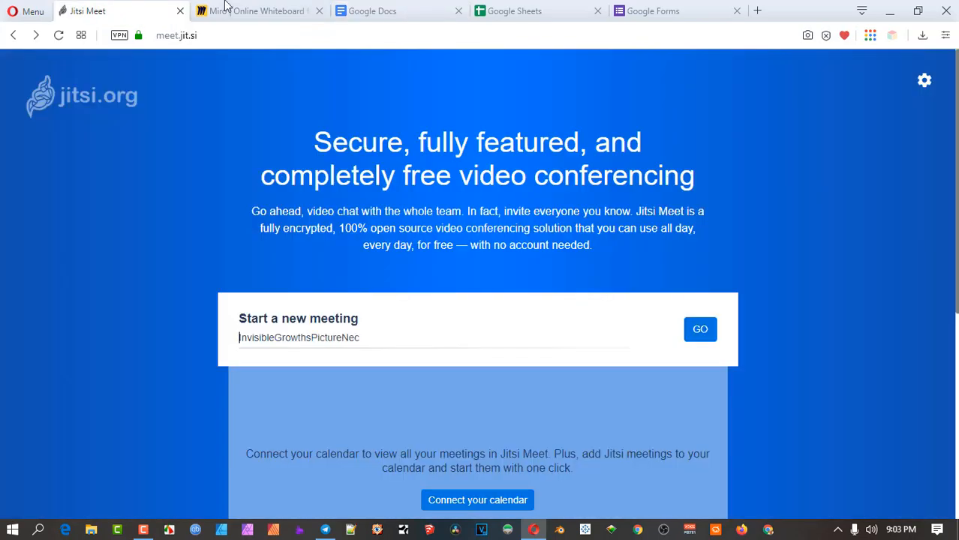
{"action": "left_click", "coordinate": [256, 10]}
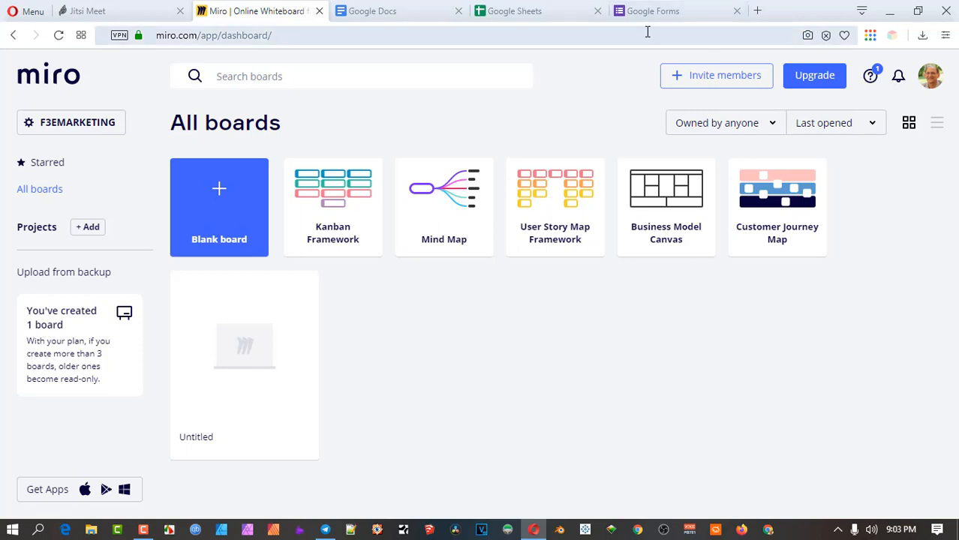
{"action": "left_click", "coordinate": [112, 10]}
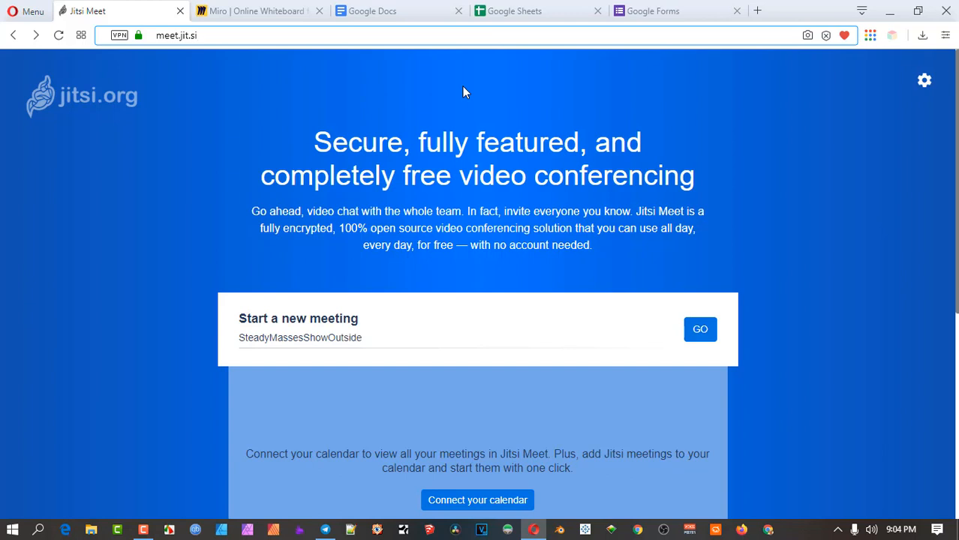
Step: Enter the room address meet.jit.si/mrramseymaths7atues in Opera's address bar so it loads
{"action": "left_click", "coordinate": [177, 36]}
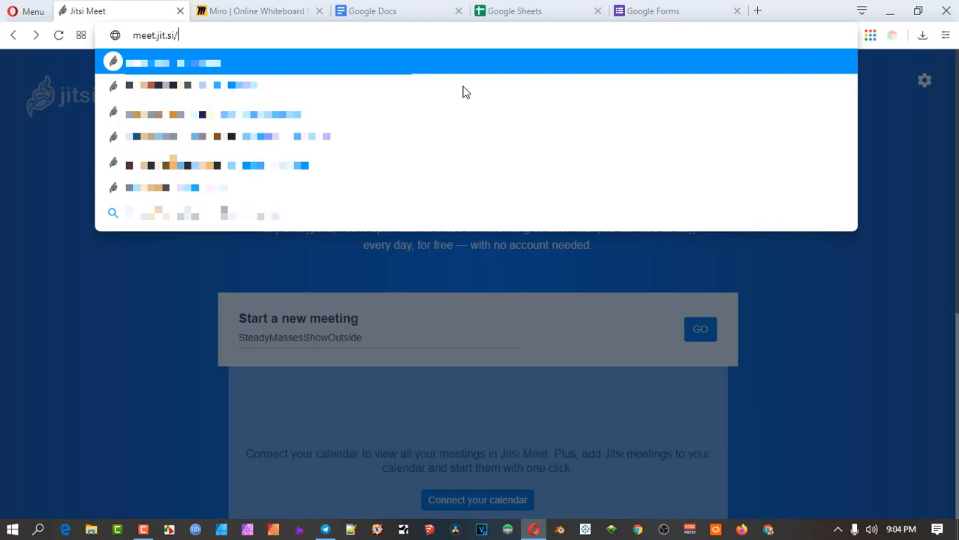
{"action": "type", "text": "mr"}
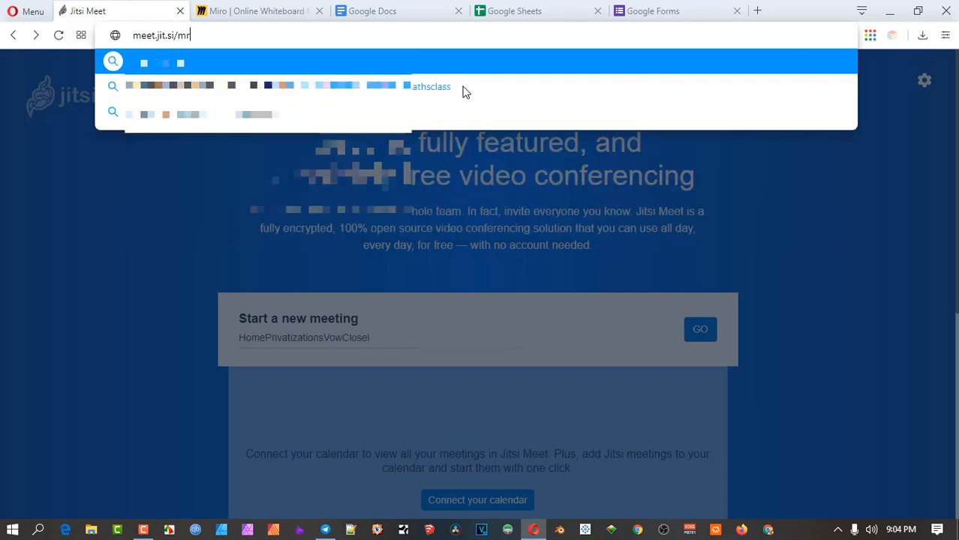
{"action": "type", "text": "ramseymath"}
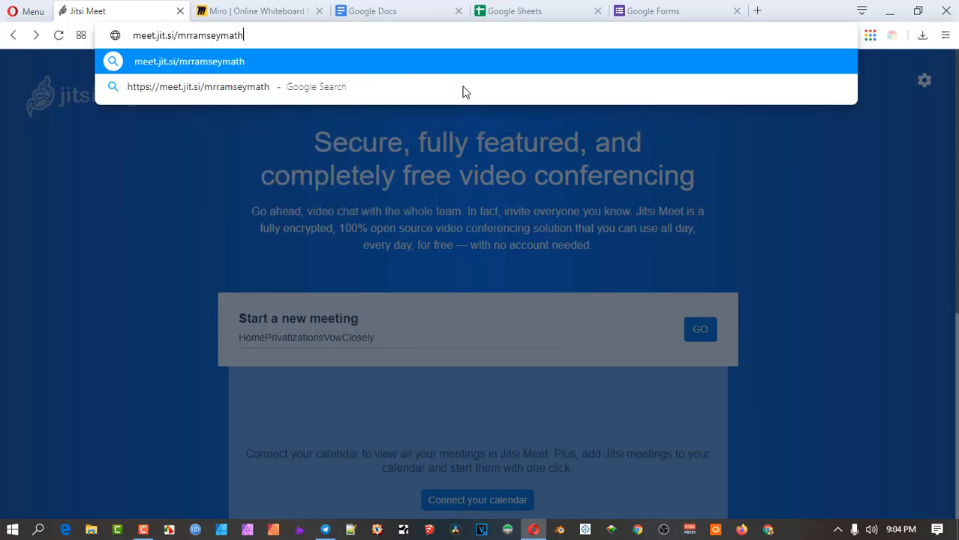
{"action": "type", "text": "s7"}
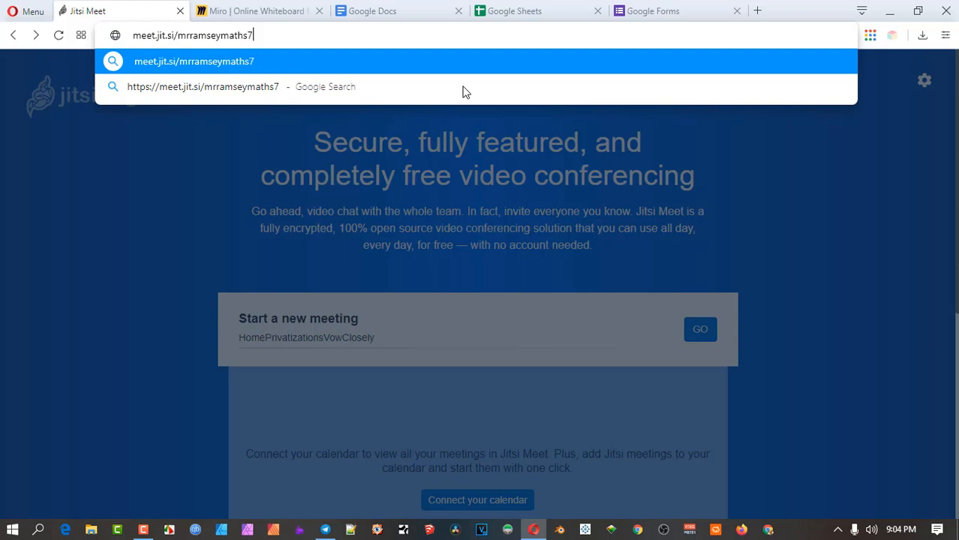
{"action": "type", "text": "a"}
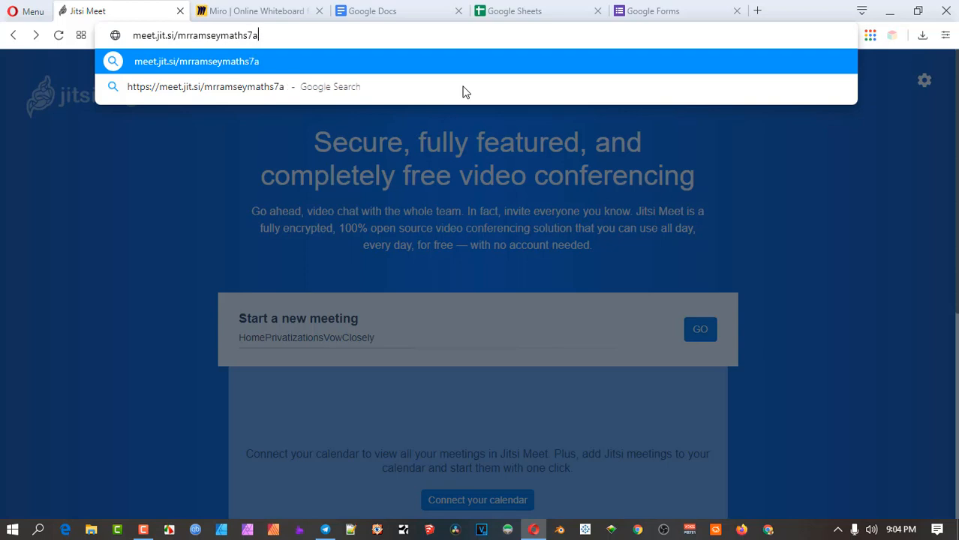
{"action": "type", "text": "tues"}
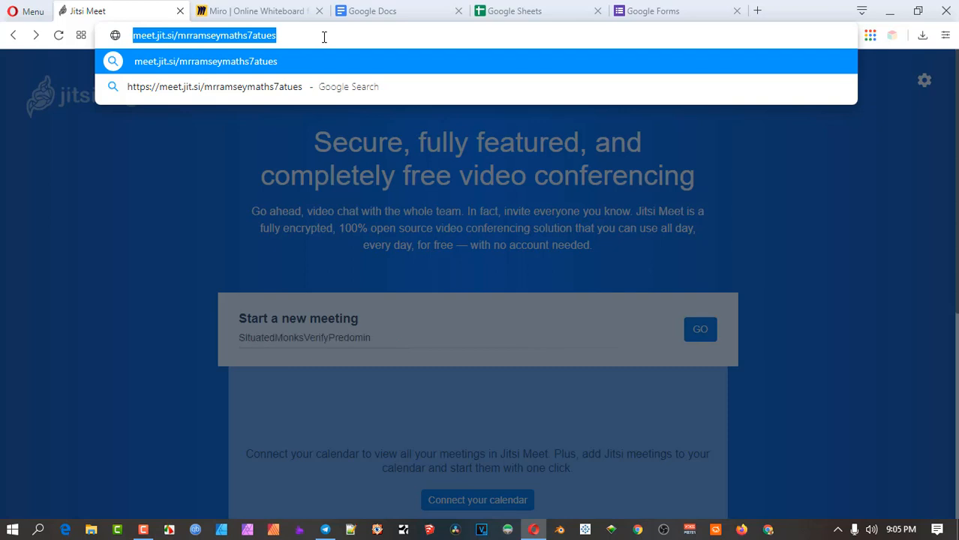
{"action": "type", "text": "antly"}
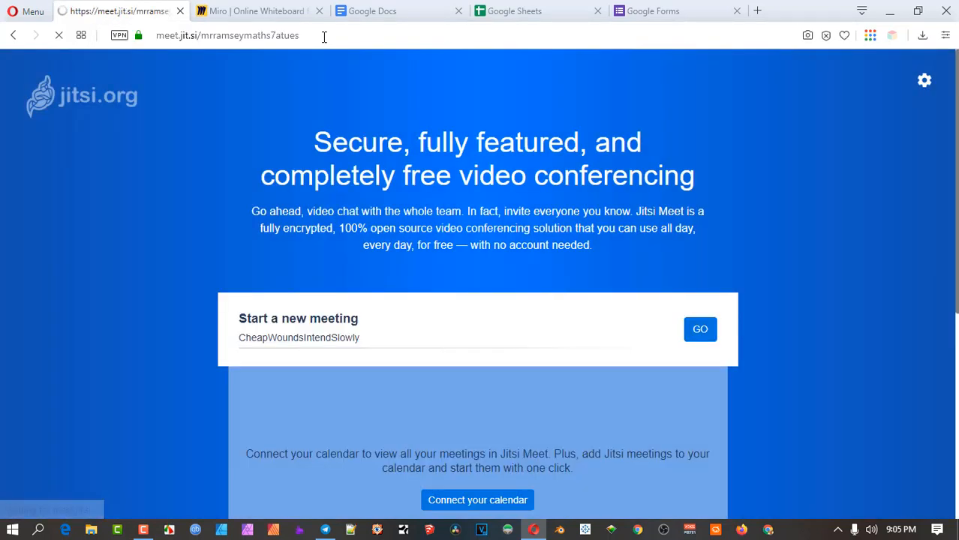
Step: Join the mrramseymaths7atues room so the meeting runs with the host's video tile
{"action": "left_click", "coordinate": [700, 331]}
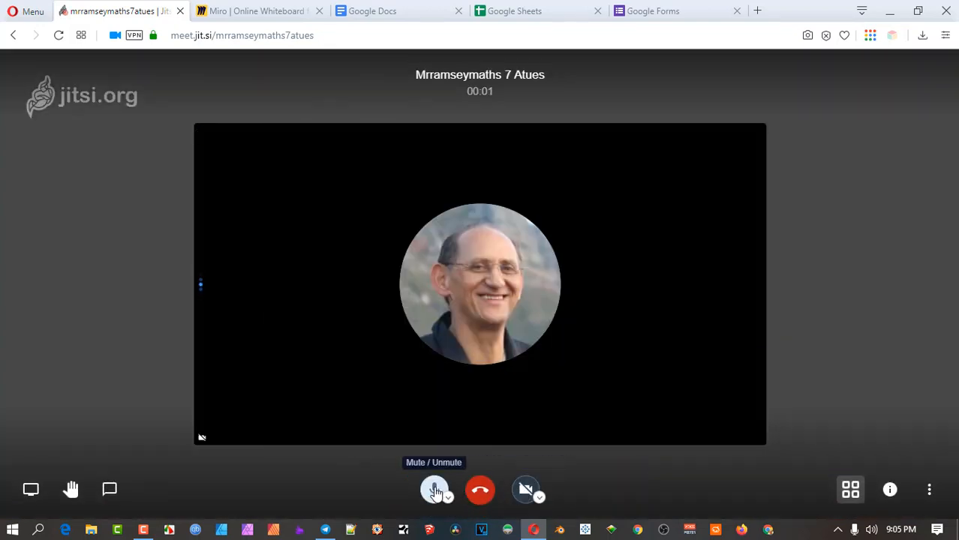
{"action": "left_click", "coordinate": [434, 489]}
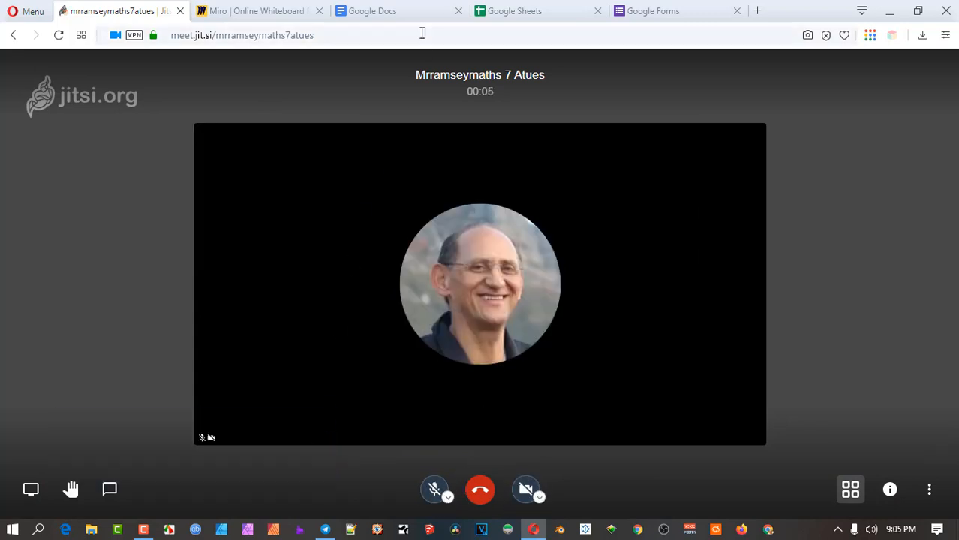
{"action": "mouse_move", "coordinate": [401, 94]}
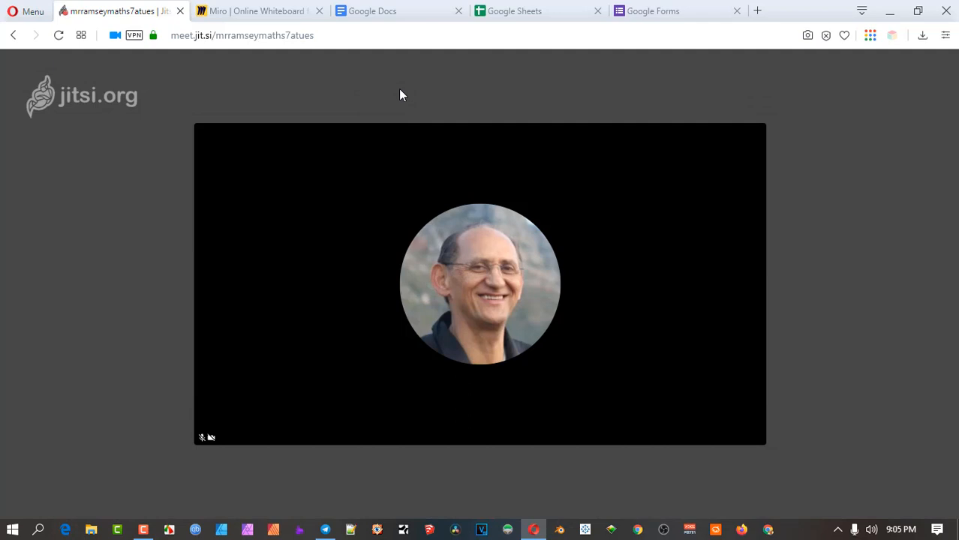
{"action": "mouse_move", "coordinate": [326, 109]}
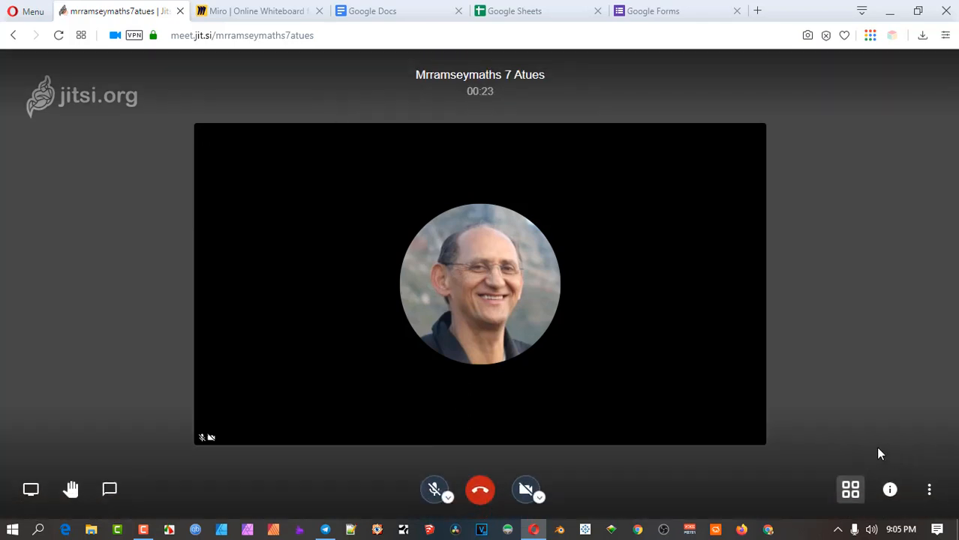
{"action": "mouse_move", "coordinate": [846, 462]}
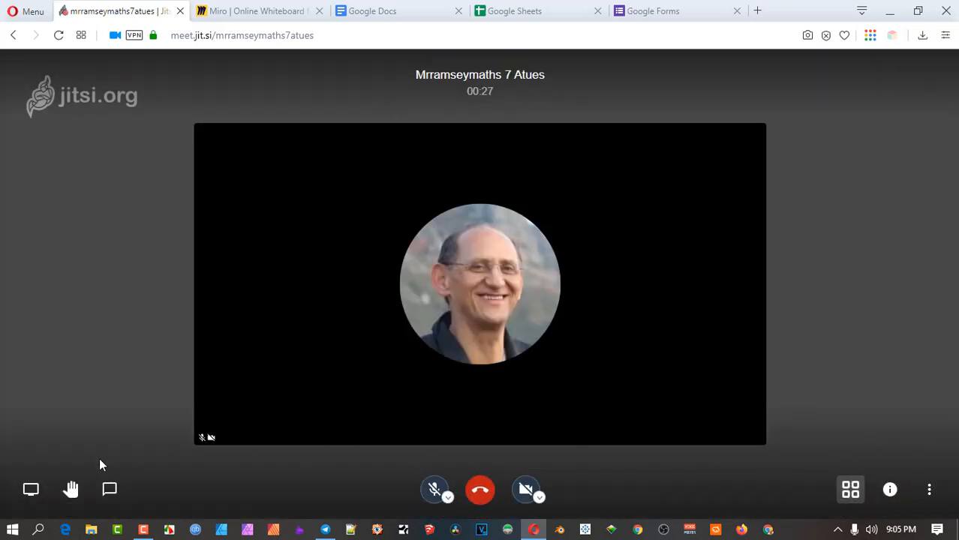
{"action": "mouse_move", "coordinate": [168, 463]}
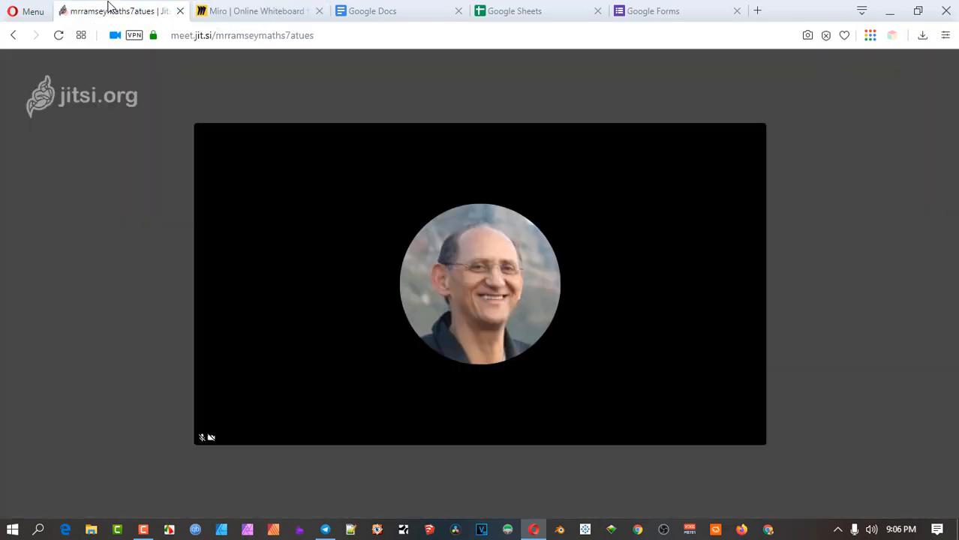
{"action": "mouse_move", "coordinate": [126, 393]}
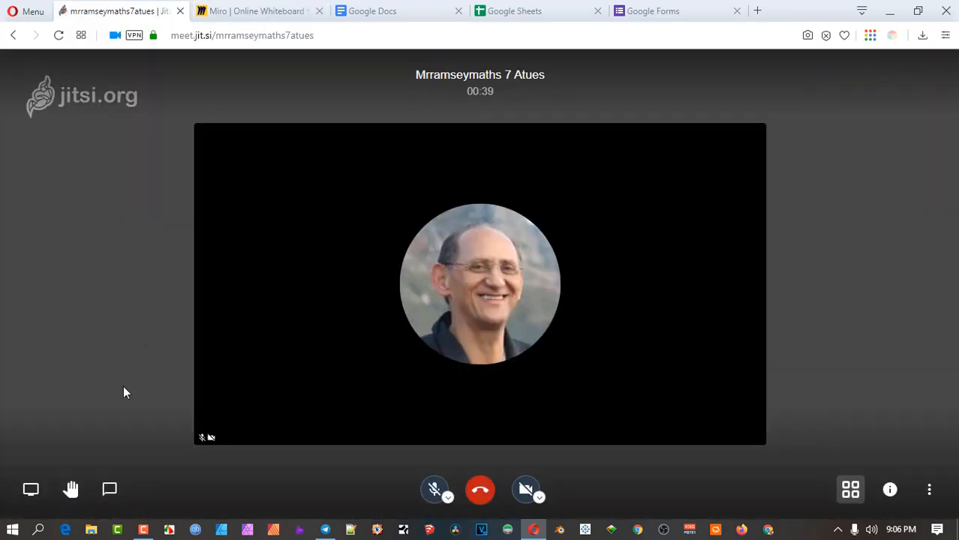
{"action": "mouse_move", "coordinate": [30, 489]}
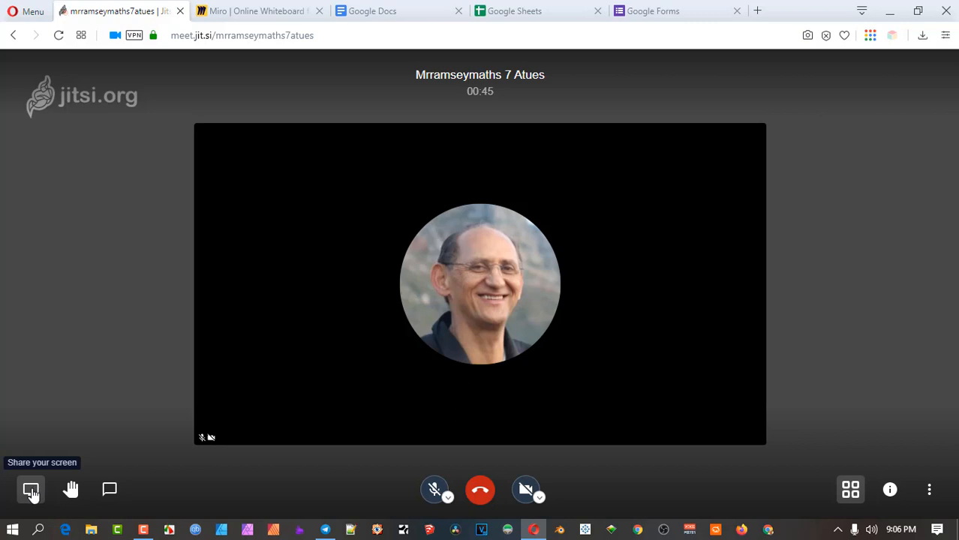
Step: Start screen sharing and pick the Miro Online Whiteboard tab from the Opera Tab list
{"action": "left_click", "coordinate": [30, 489]}
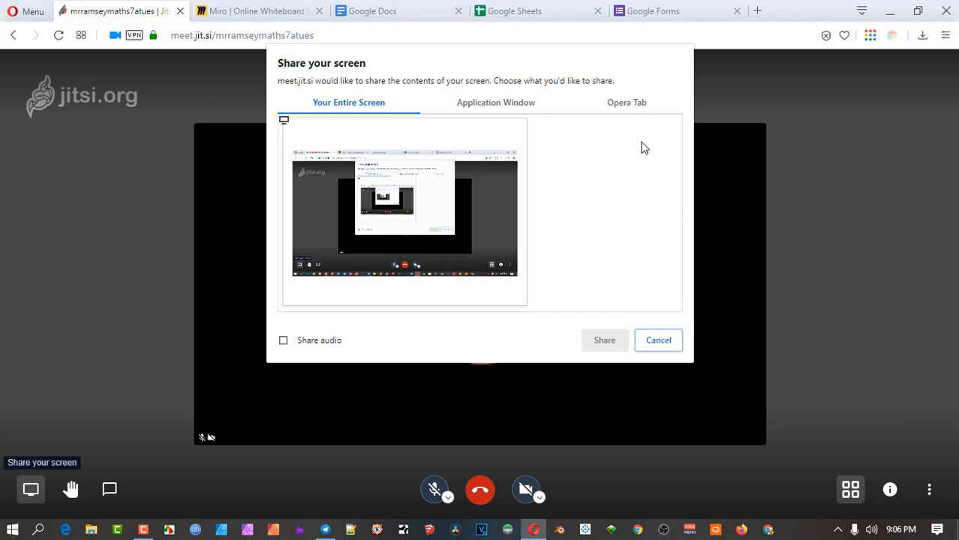
{"action": "mouse_move", "coordinate": [657, 108]}
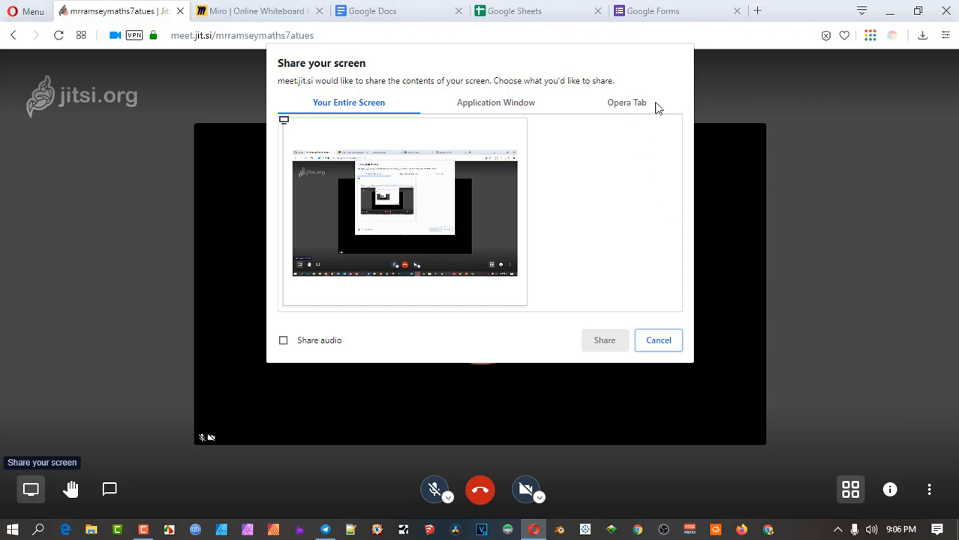
{"action": "left_click", "coordinate": [627, 102]}
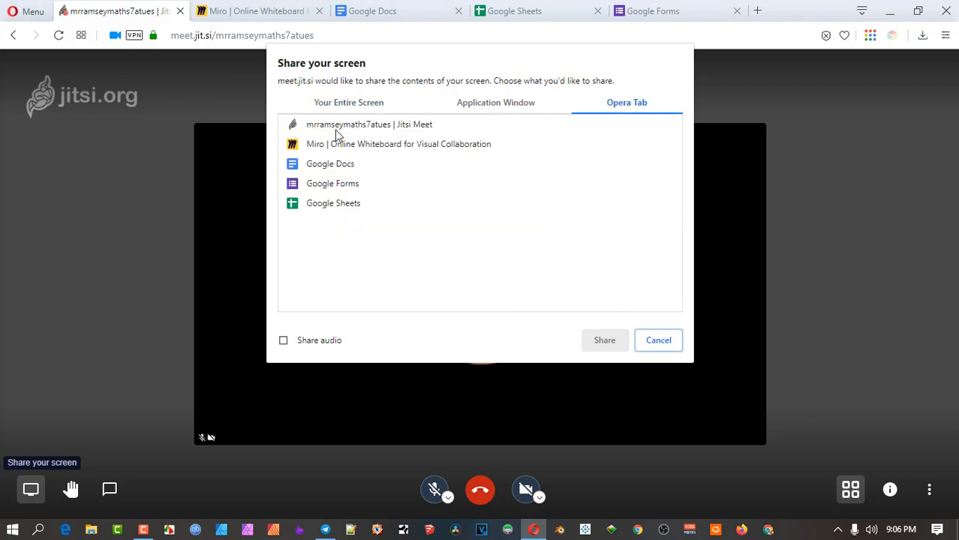
{"action": "left_click", "coordinate": [399, 144]}
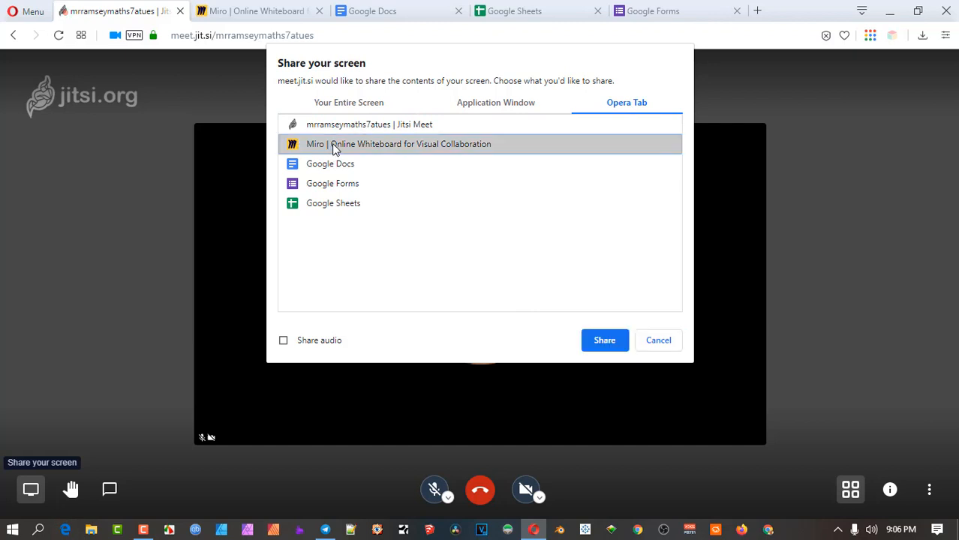
{"action": "mouse_move", "coordinate": [312, 149]}
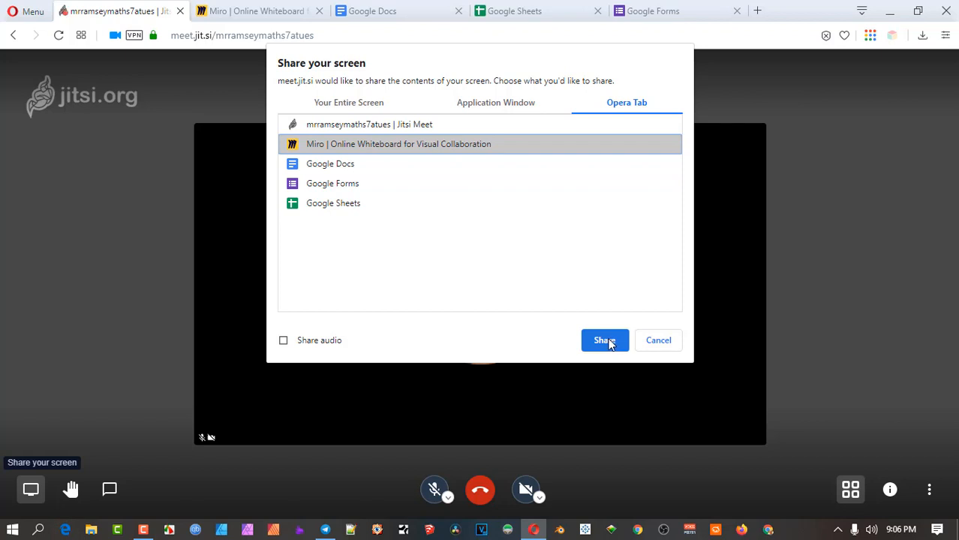
Step: Confirm sharing, show the Untitled board with sketches and proposal document, and return to the meeting
{"action": "left_click", "coordinate": [603, 339]}
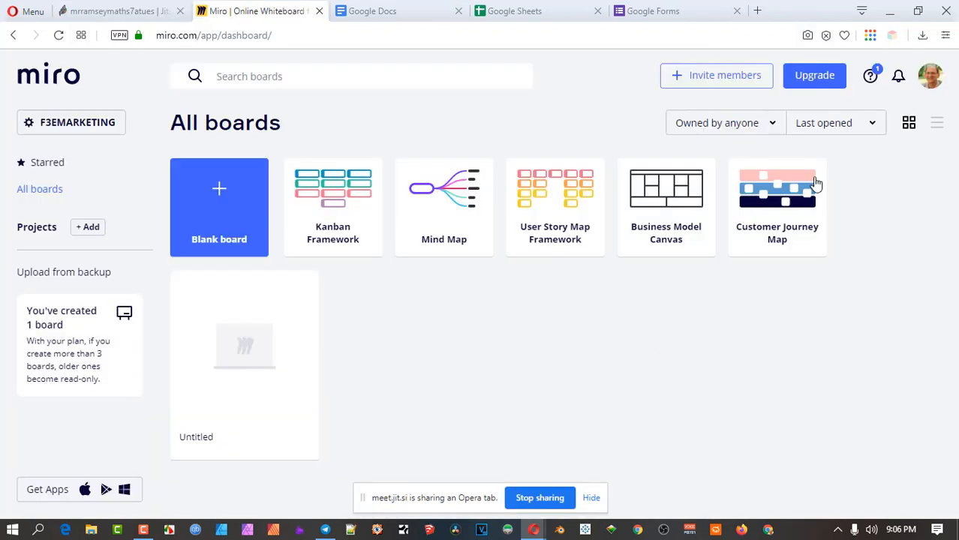
{"action": "left_click", "coordinate": [243, 345]}
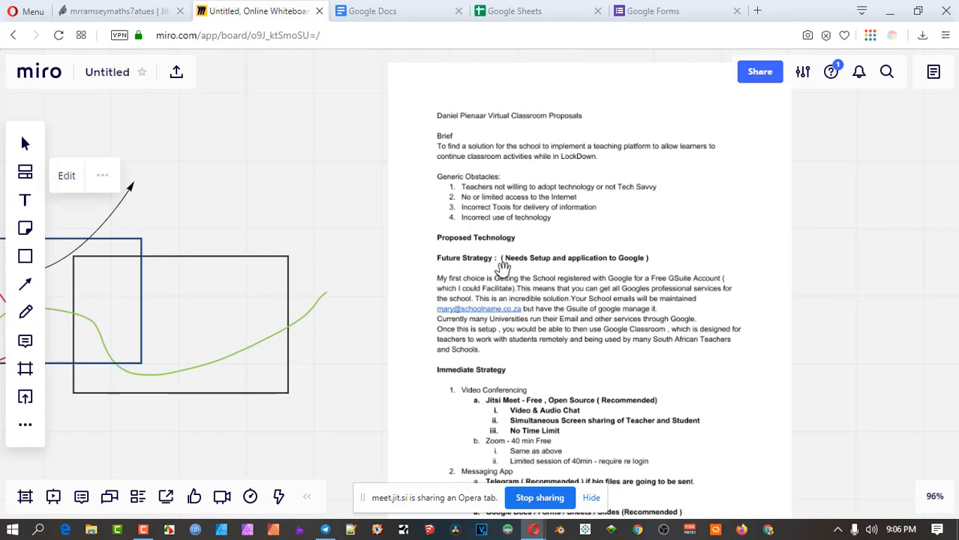
{"action": "mouse_move", "coordinate": [597, 282]}
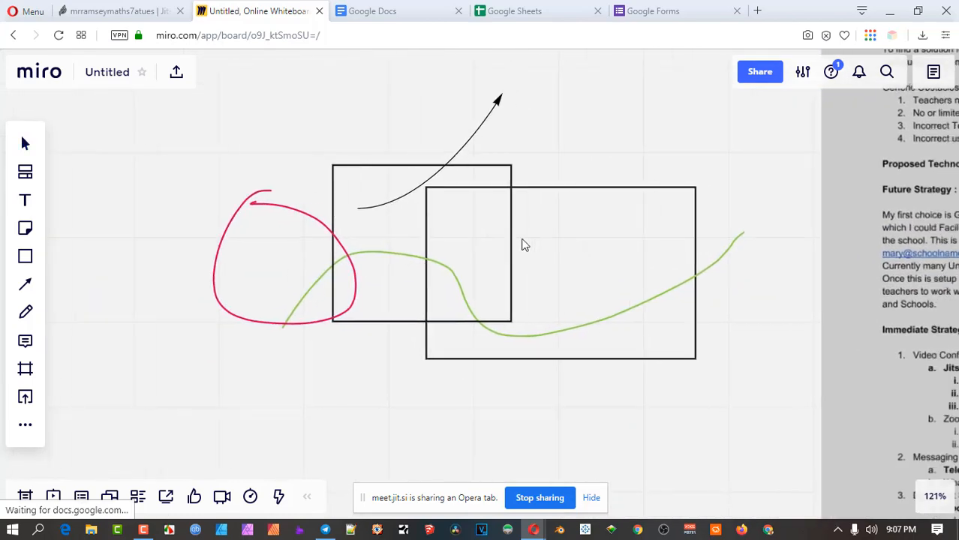
{"action": "left_click", "coordinate": [24, 311]}
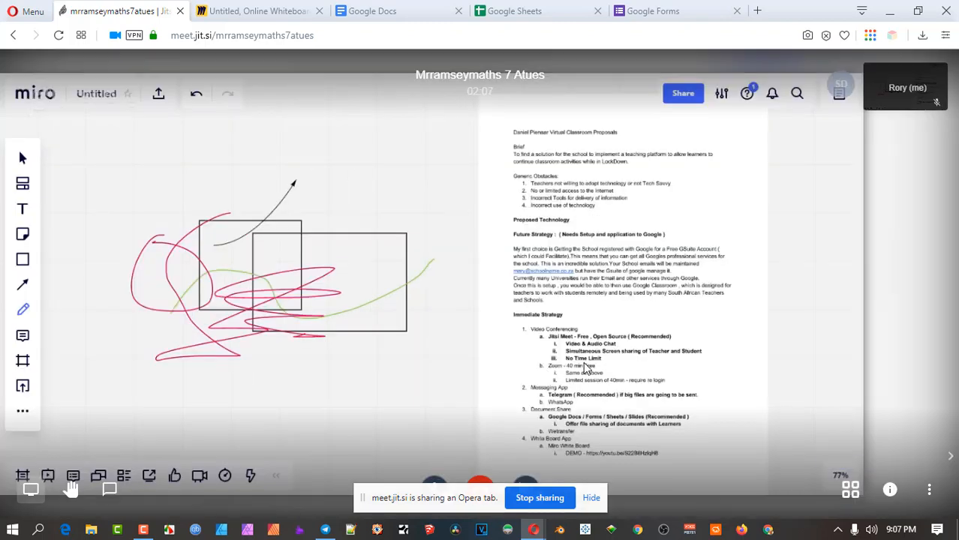
Step: Turn the camera on in the call while flipping to the shared Miro whiteboard
{"action": "left_click", "coordinate": [252, 10]}
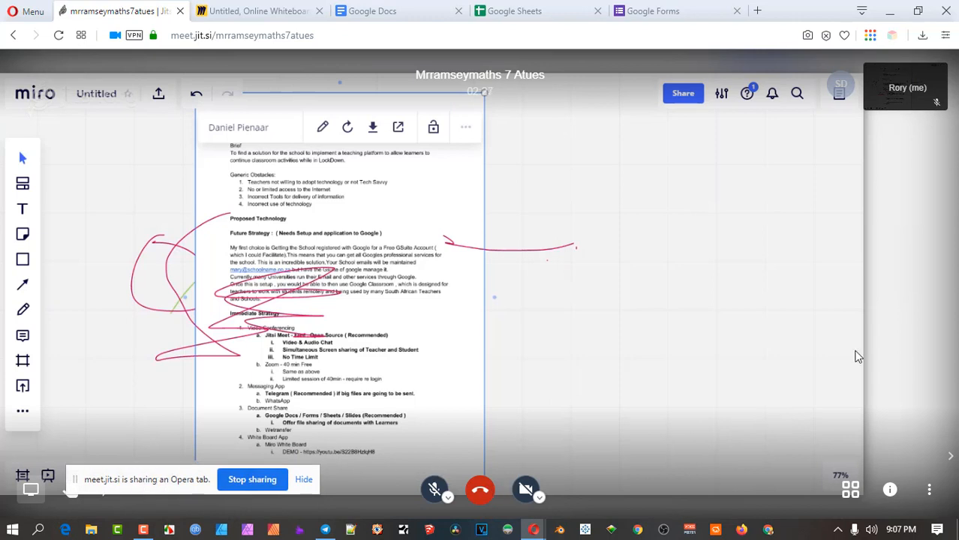
{"action": "mouse_move", "coordinate": [525, 489]}
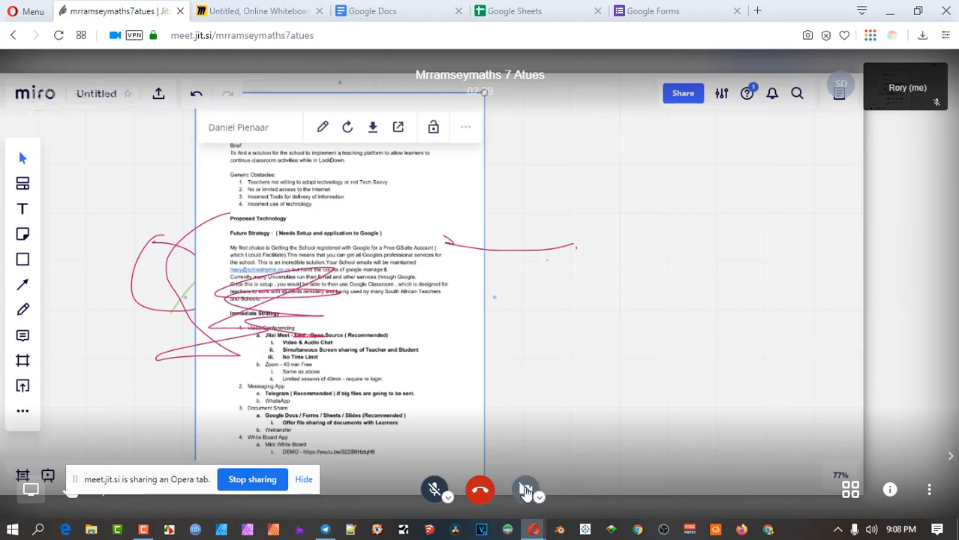
{"action": "left_click", "coordinate": [525, 489]}
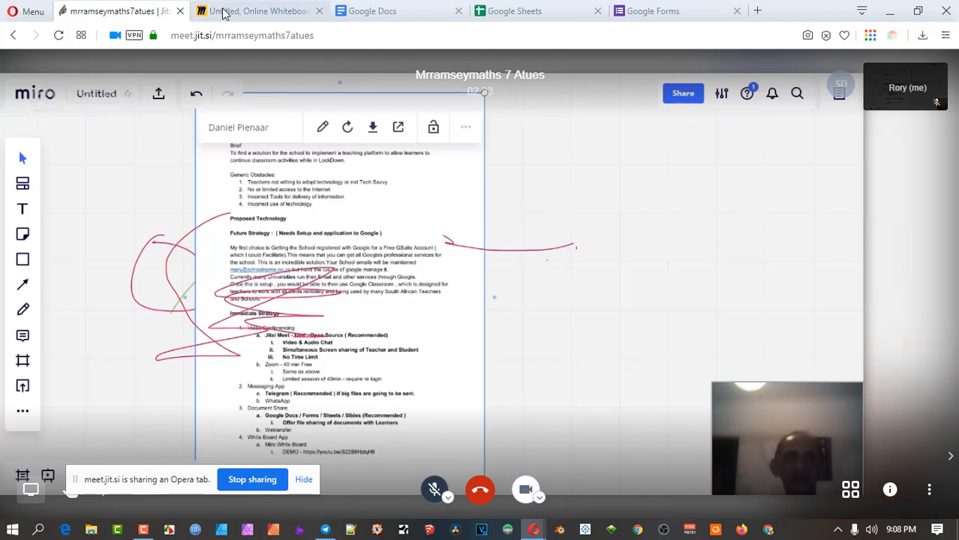
{"action": "left_click", "coordinate": [255, 10]}
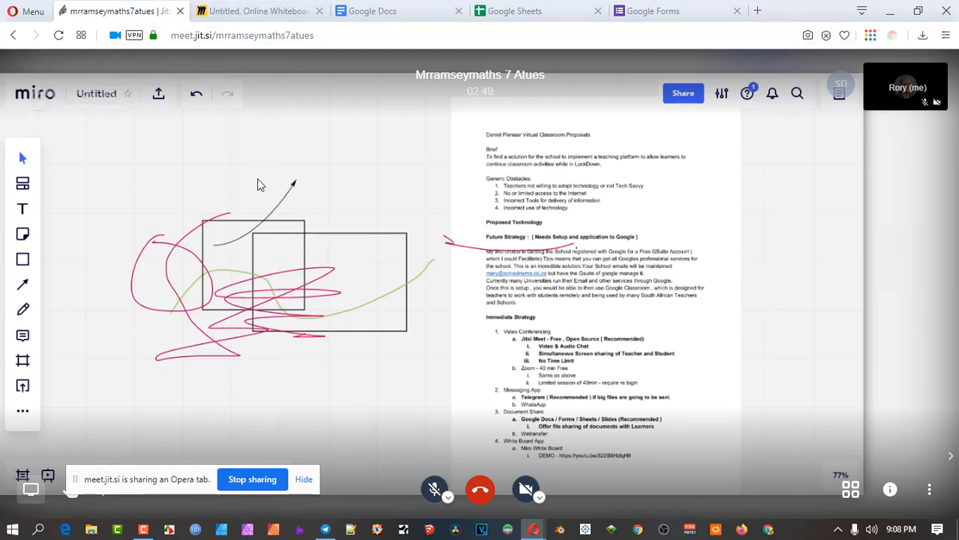
{"action": "mouse_move", "coordinate": [272, 337]}
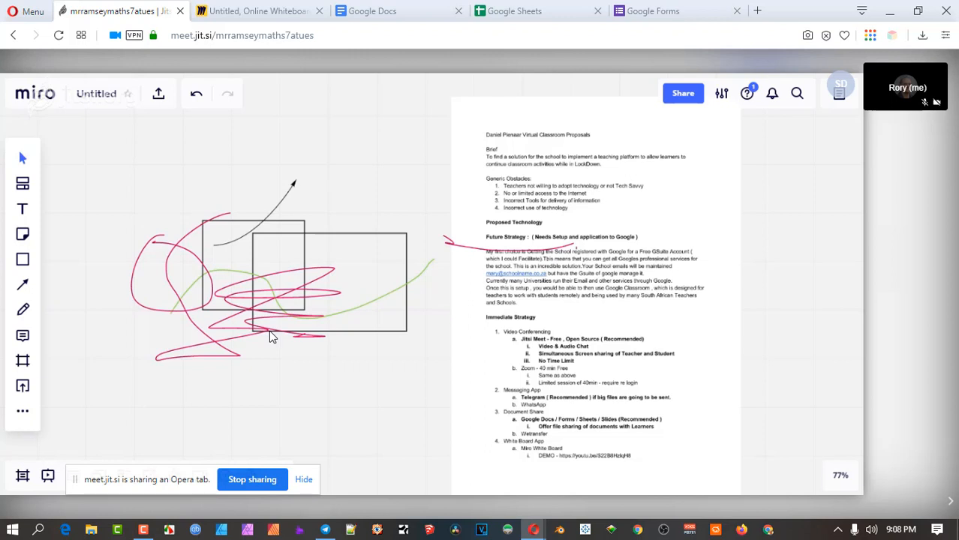
Step: Stop sharing the Miro whiteboard tab and return to the call showing the teacher's tile
{"action": "left_click", "coordinate": [255, 10]}
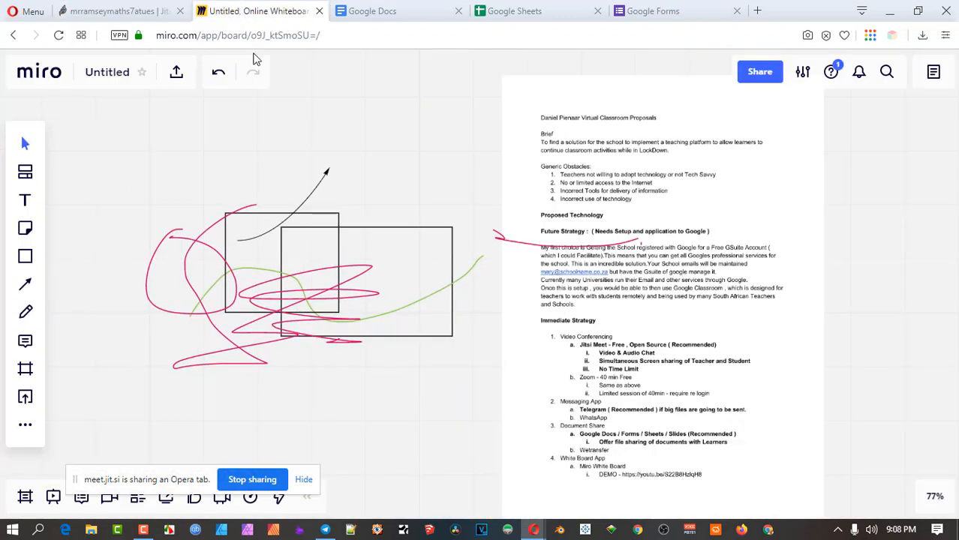
{"action": "left_click", "coordinate": [113, 11]}
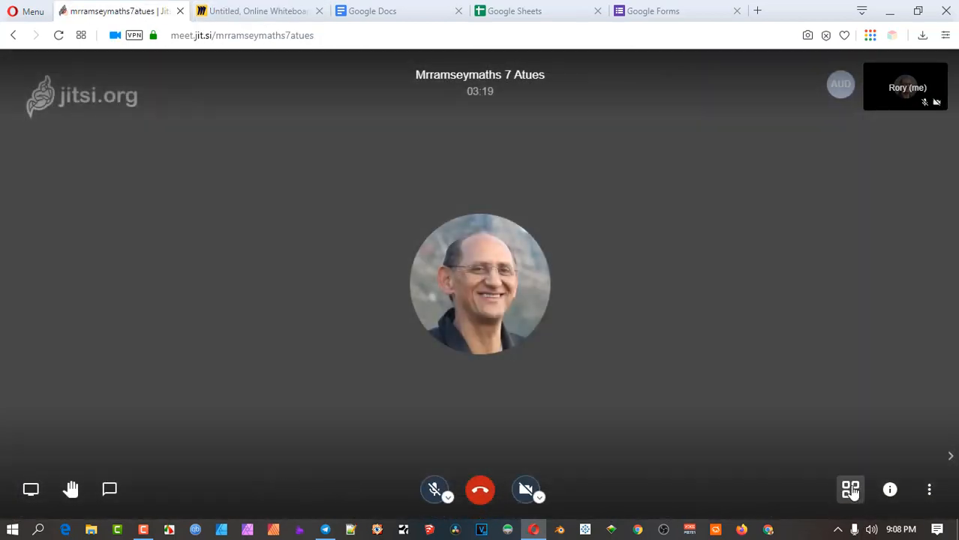
{"action": "left_click", "coordinate": [849, 490]}
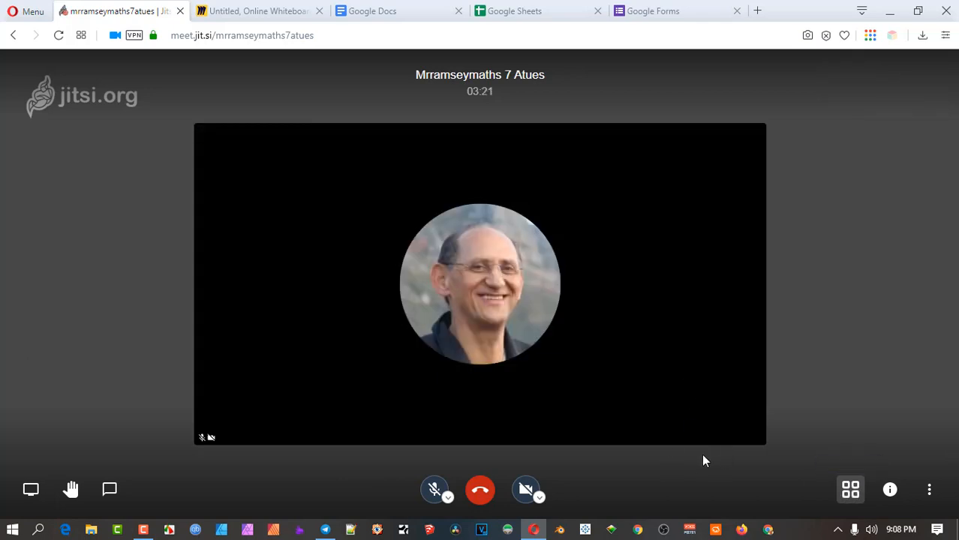
{"action": "mouse_move", "coordinate": [850, 489]}
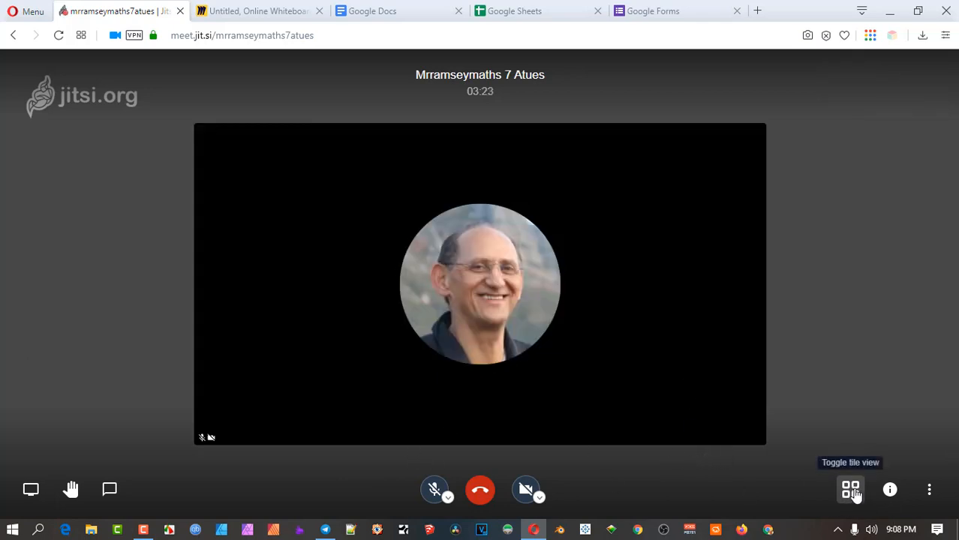
{"action": "mouse_move", "coordinate": [852, 169]}
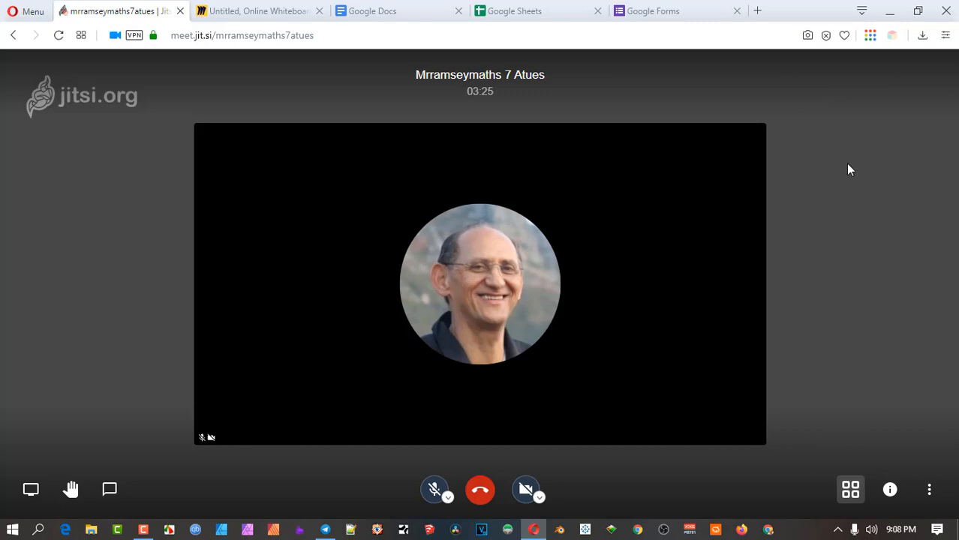
{"action": "mouse_move", "coordinate": [747, 70]}
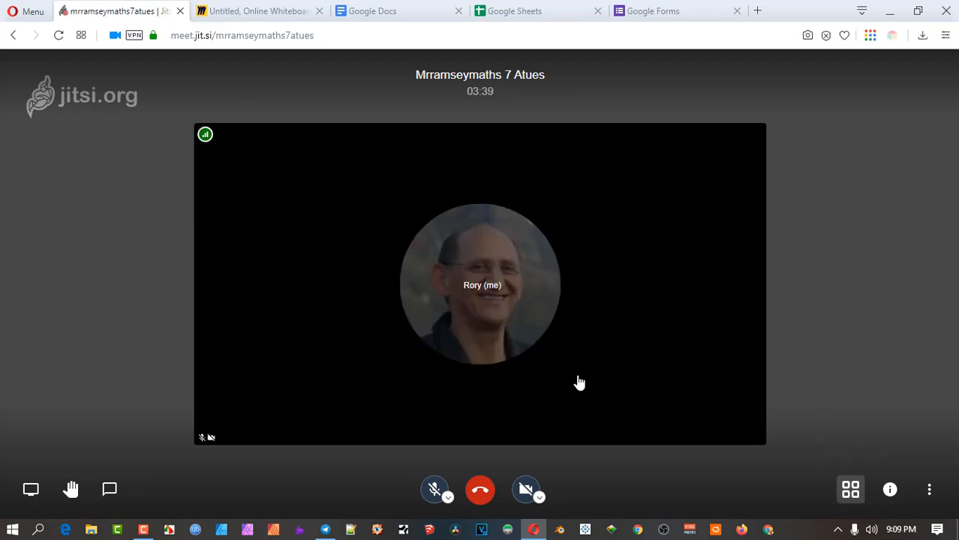
{"action": "mouse_move", "coordinate": [30, 490]}
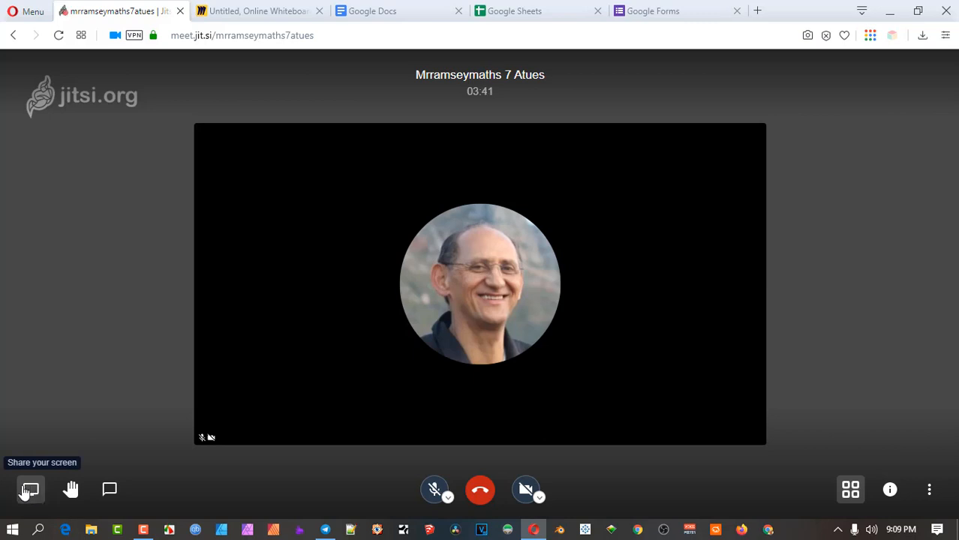
{"action": "mouse_move", "coordinate": [878, 121]}
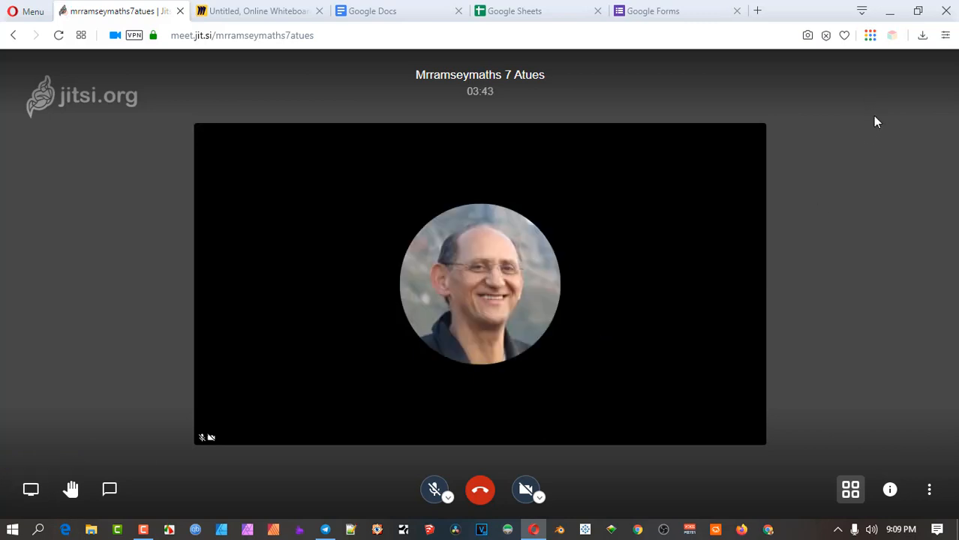
{"action": "mouse_move", "coordinate": [238, 174]}
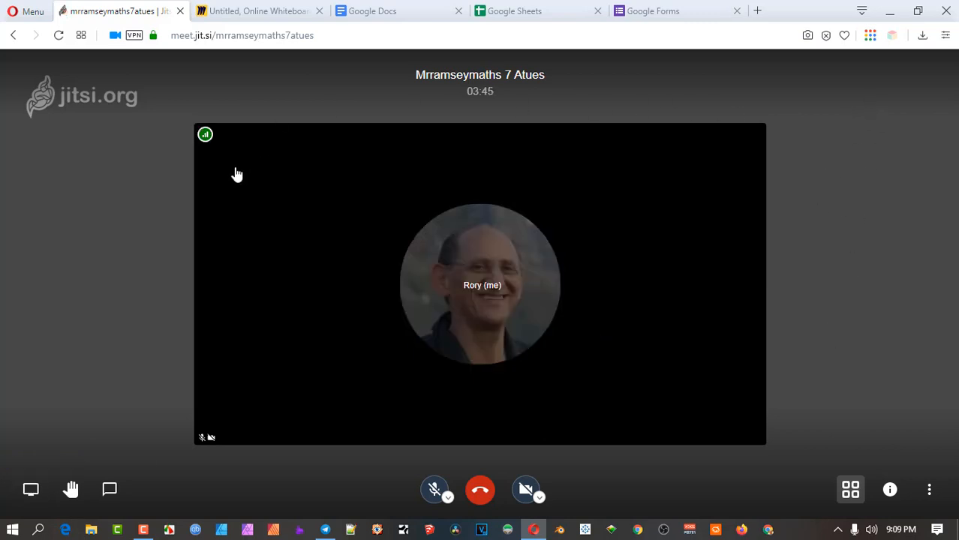
{"action": "mouse_move", "coordinate": [504, 218]}
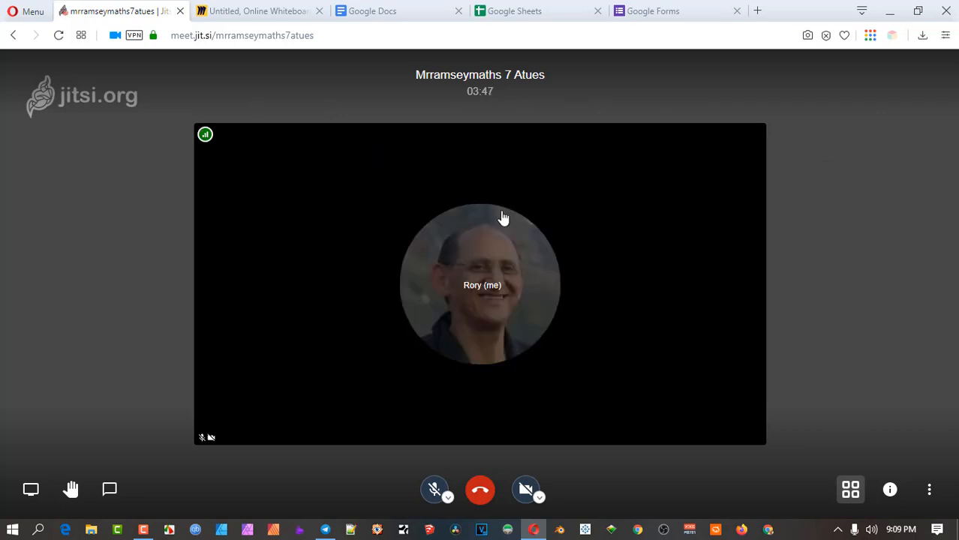
{"action": "mouse_move", "coordinate": [733, 249]}
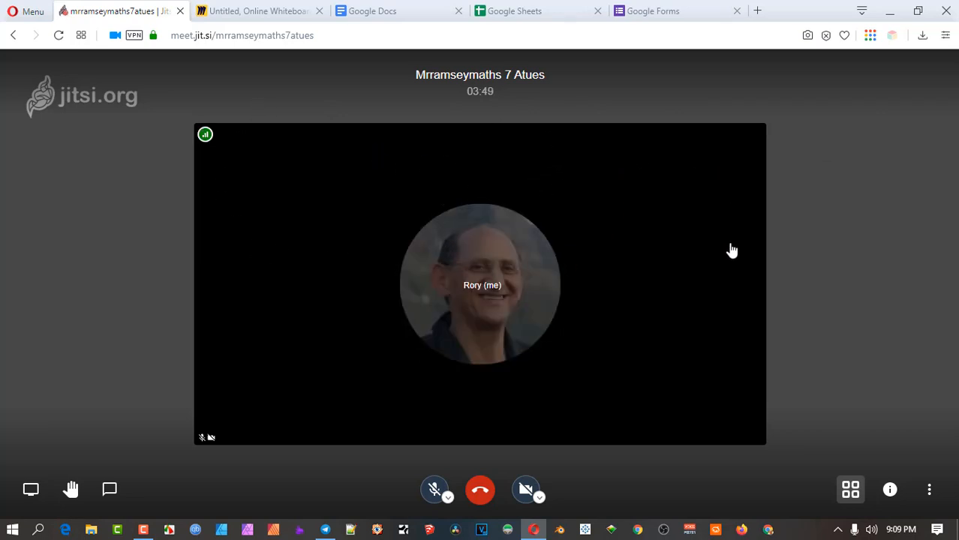
{"action": "mouse_move", "coordinate": [723, 158]}
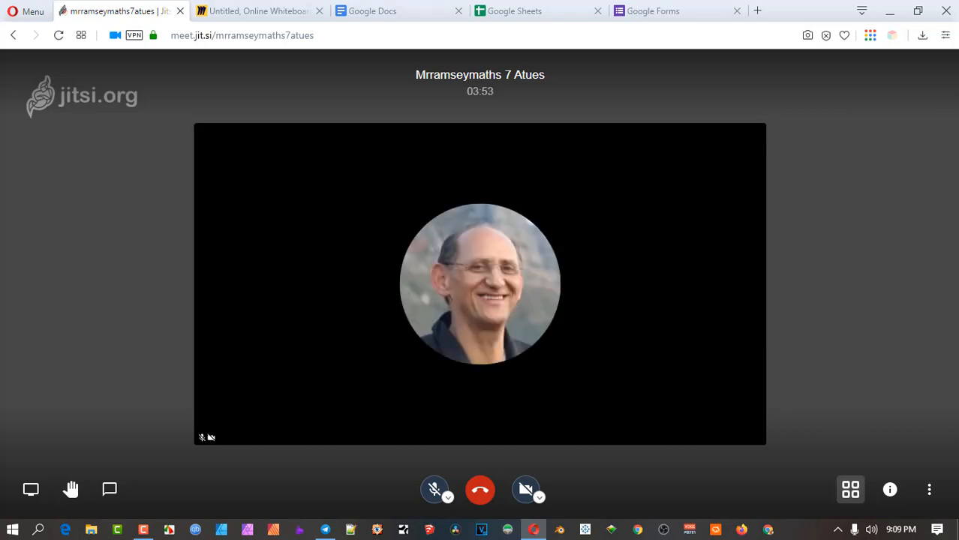
{"action": "mouse_move", "coordinate": [363, 309]}
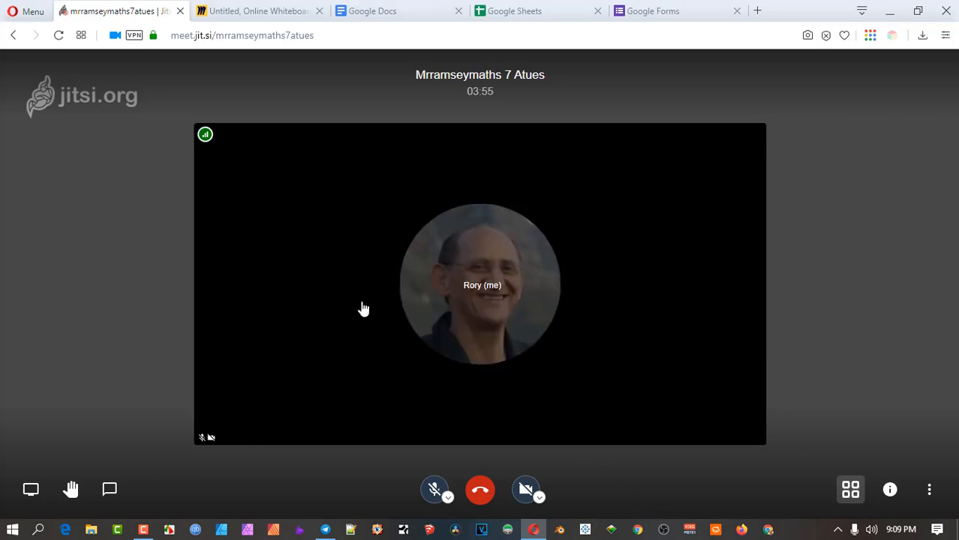
{"action": "mouse_move", "coordinate": [327, 183]}
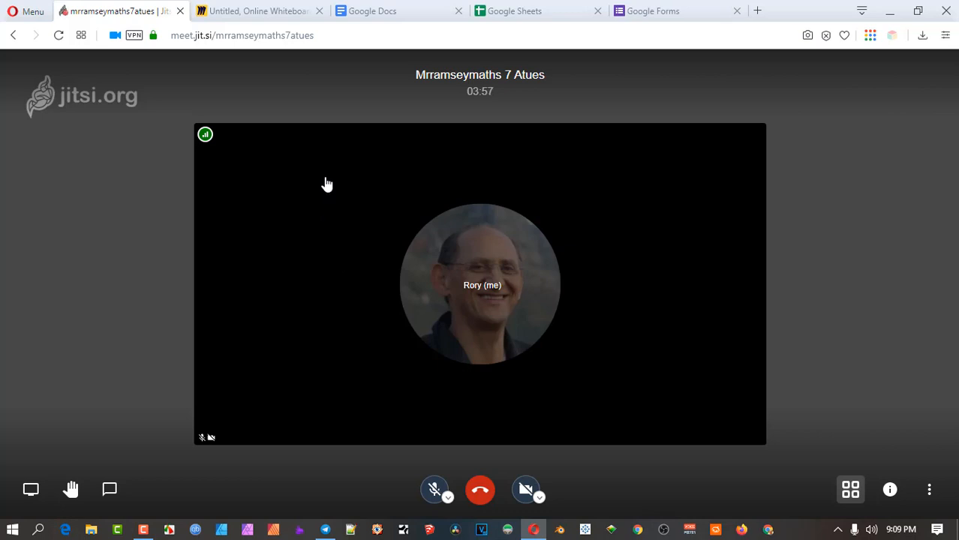
{"action": "mouse_move", "coordinate": [345, 180]}
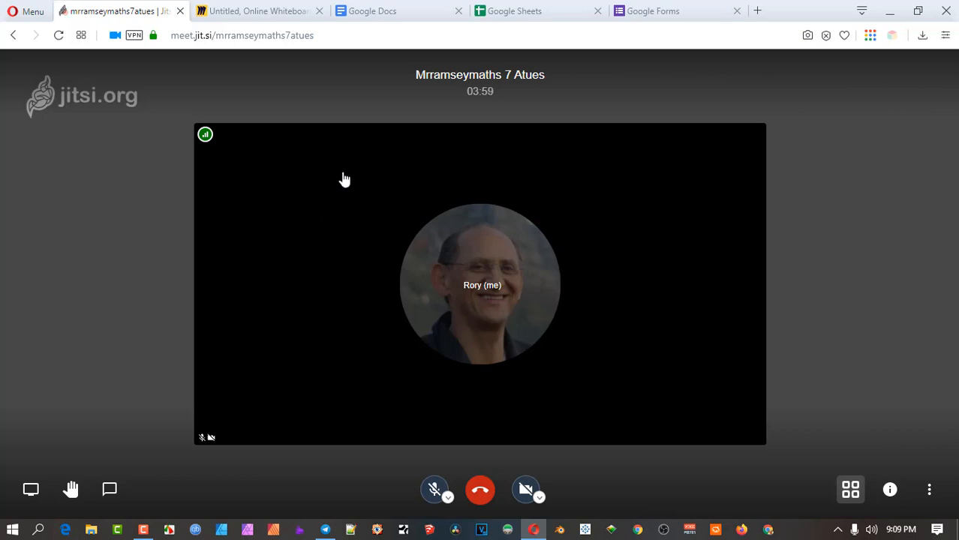
{"action": "mouse_move", "coordinate": [360, 186]}
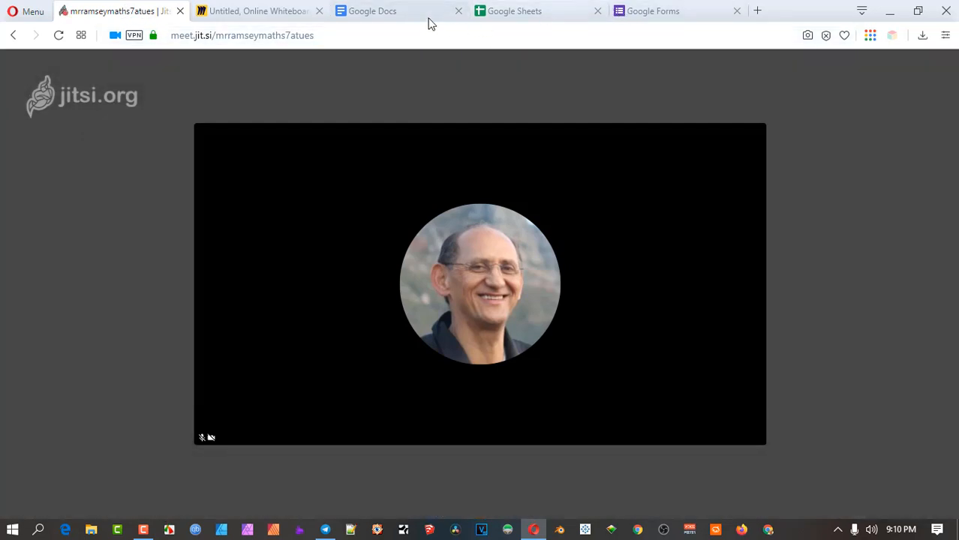
Step: Open the Untitled document ('This is the Day Ready') in Google Docs and return to the call
{"action": "left_click", "coordinate": [372, 10]}
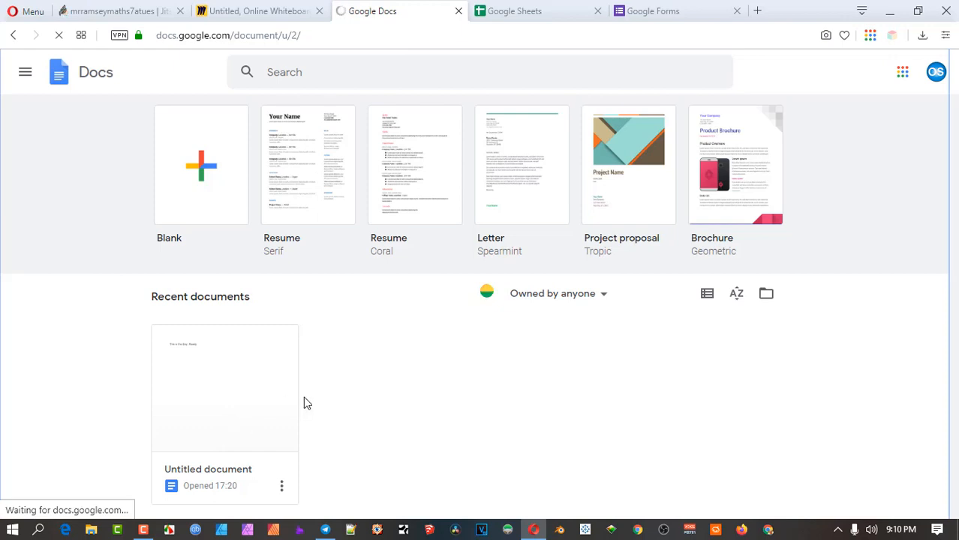
{"action": "double_click", "coordinate": [225, 387]}
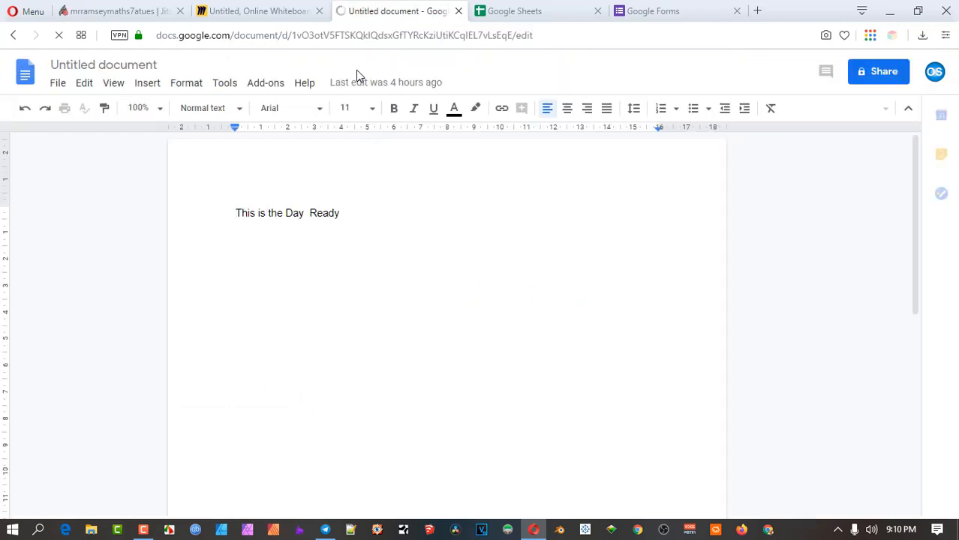
{"action": "left_click", "coordinate": [117, 11]}
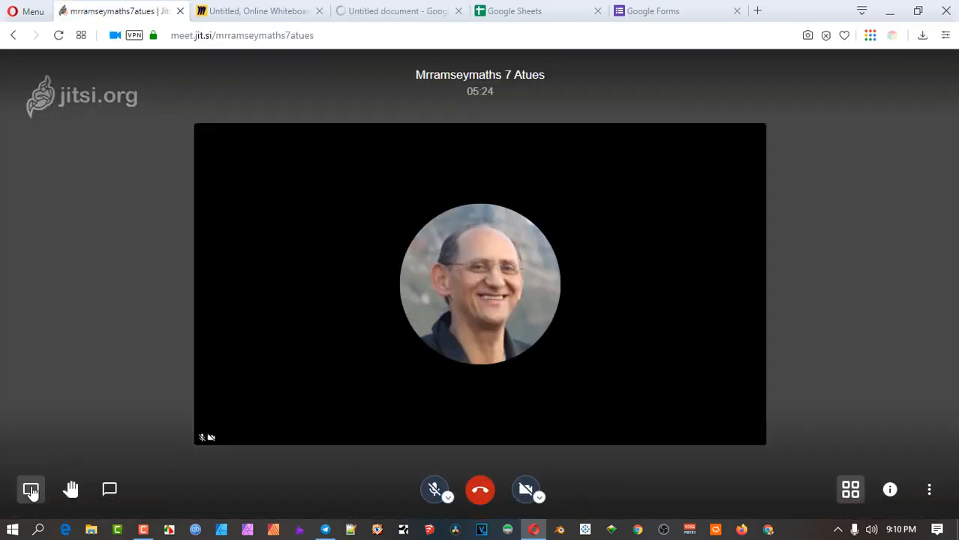
Step: Share the Untitled Google Docs tab into the call, view it from the meeting, then stop sharing
{"action": "left_click", "coordinate": [30, 489]}
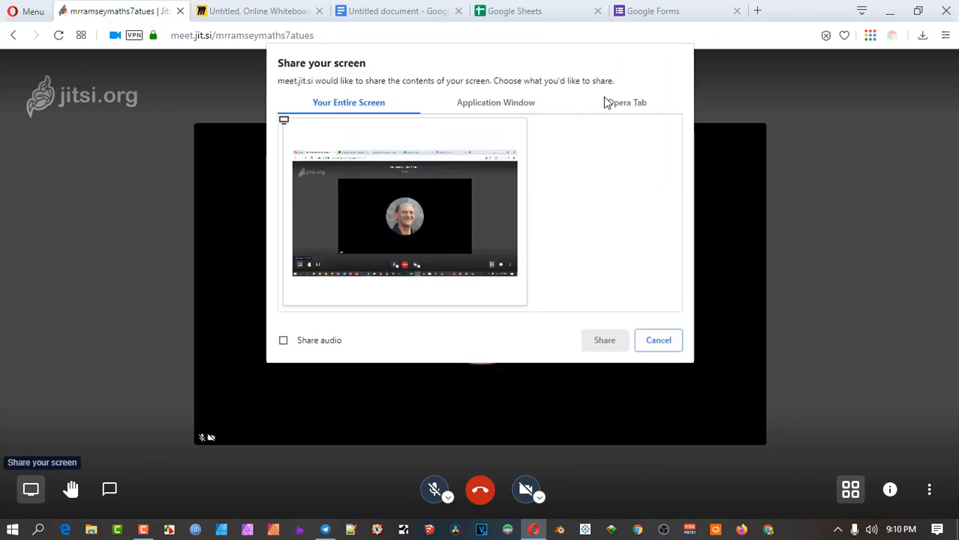
{"action": "left_click", "coordinate": [627, 102]}
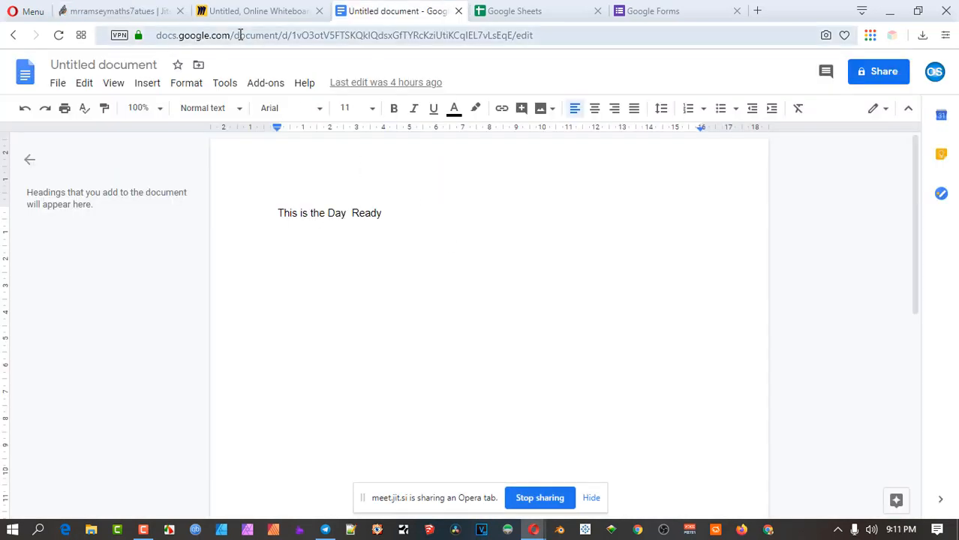
{"action": "left_click", "coordinate": [112, 10]}
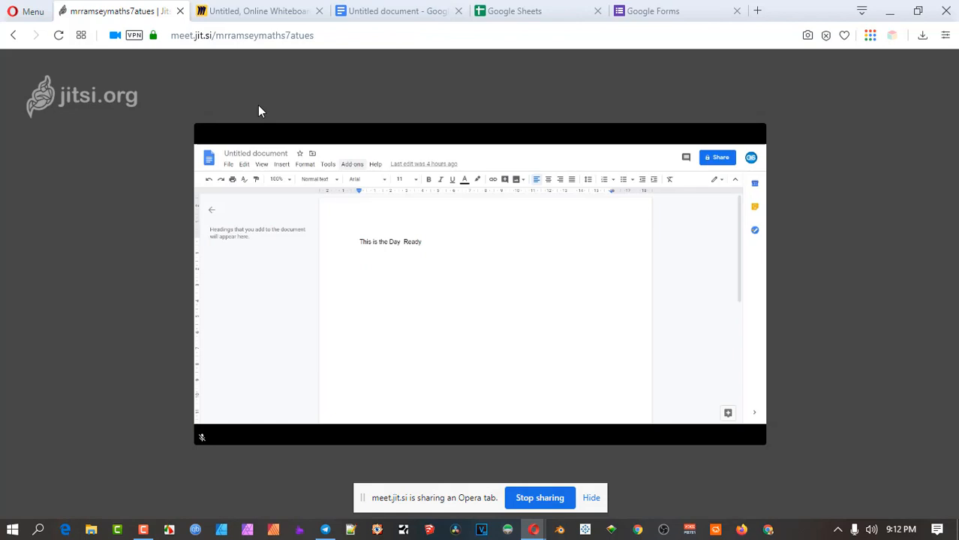
{"action": "mouse_move", "coordinate": [240, 120]}
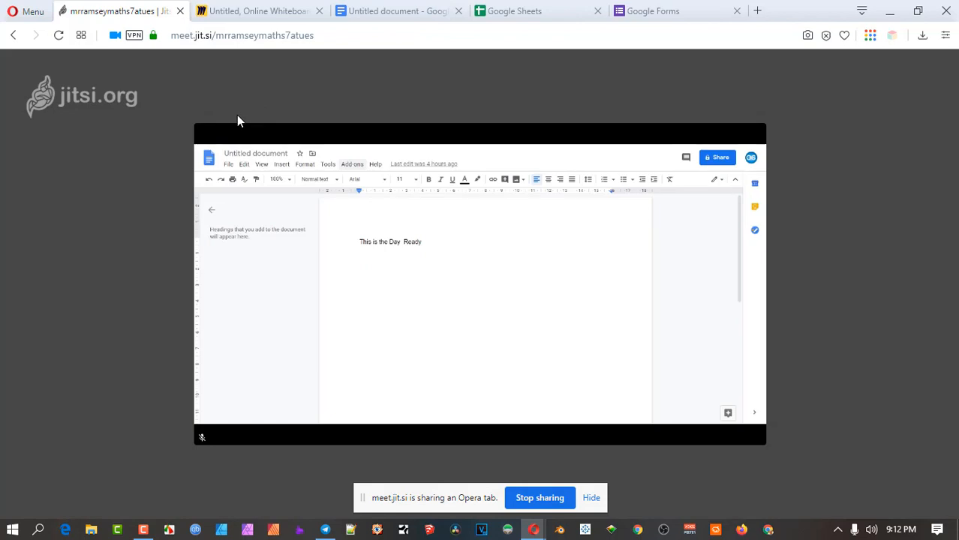
{"action": "left_click", "coordinate": [540, 499]}
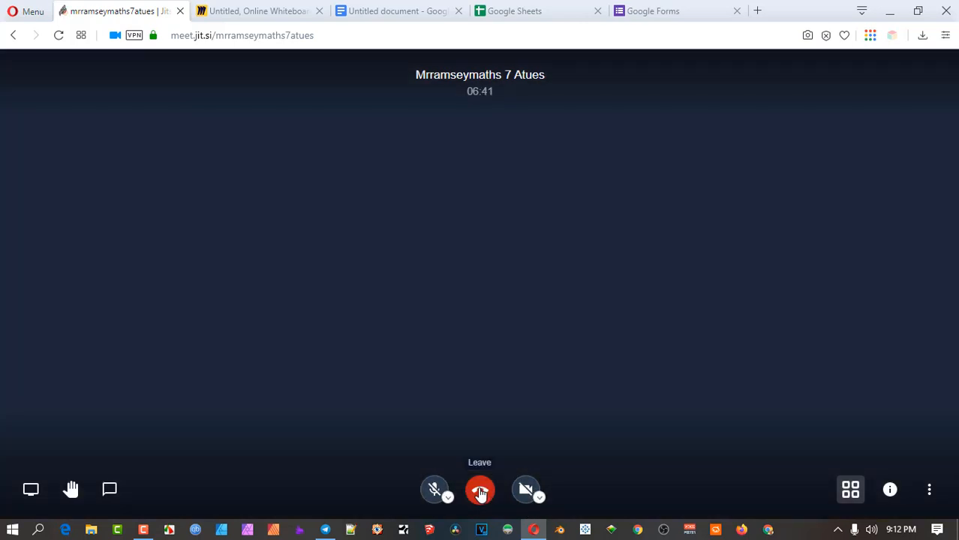
Step: Leave the call so the post-meeting 8x8 Video Meetings Pro page appears
{"action": "left_click", "coordinate": [481, 489]}
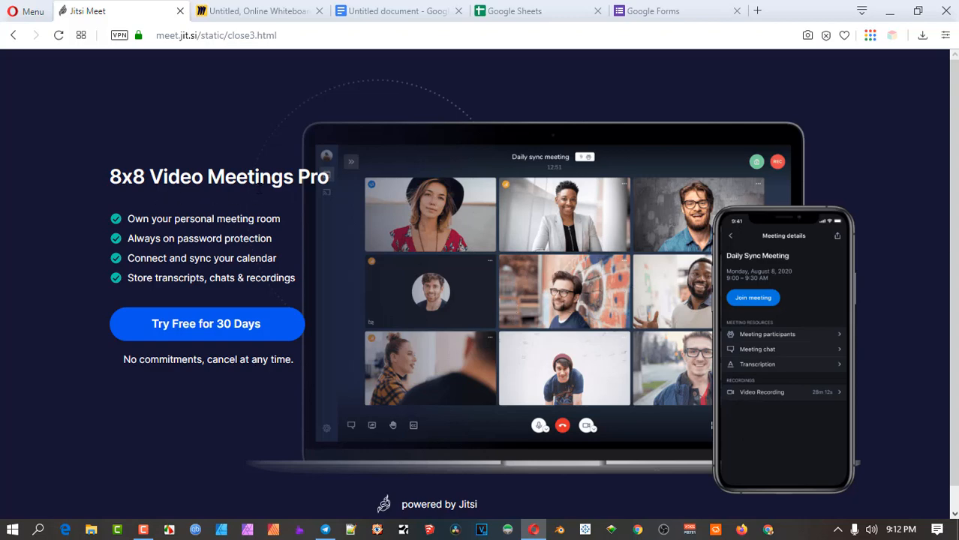
{"action": "mouse_move", "coordinate": [276, 198]}
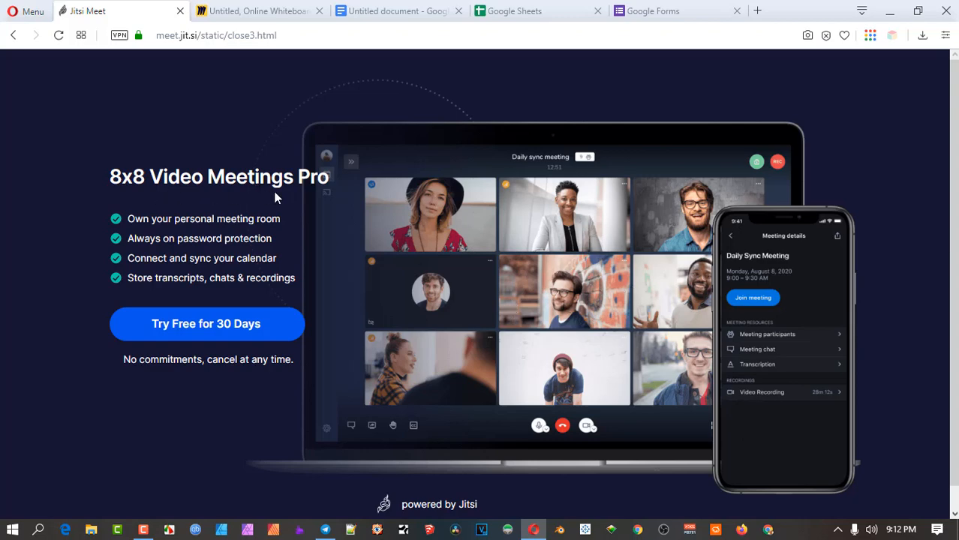